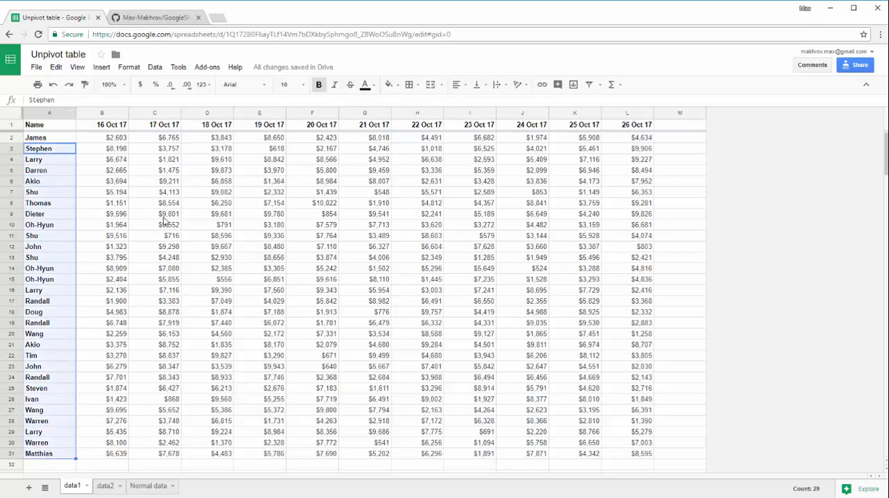
Step: Review the wide data1 table of names and daily sums, e.g. Shu's 19 Oct 17 amount
click(50, 125)
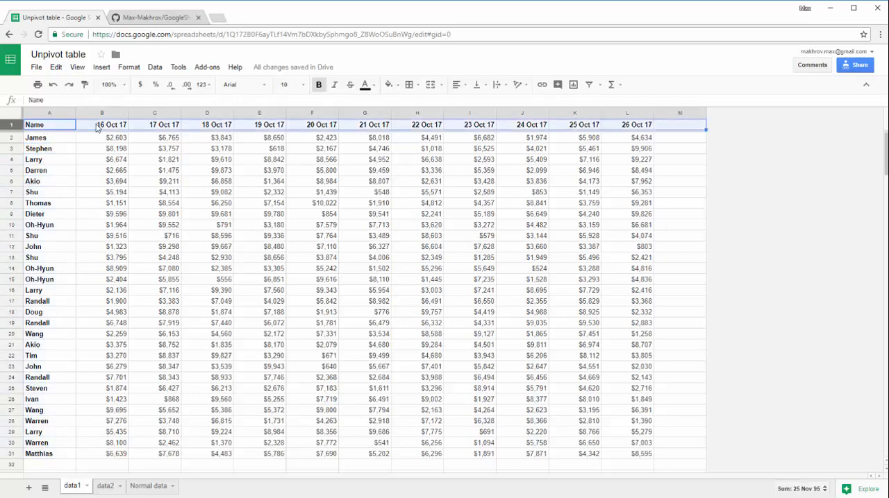
click(103, 124)
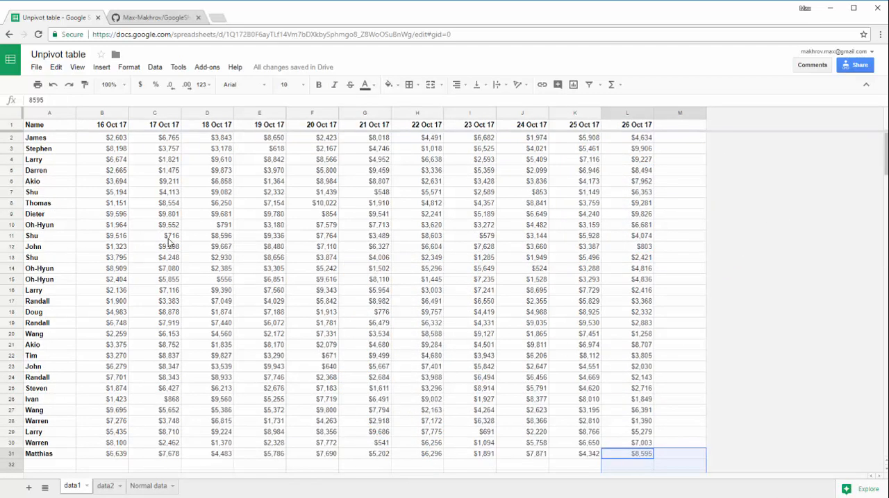
mouse_move(151, 209)
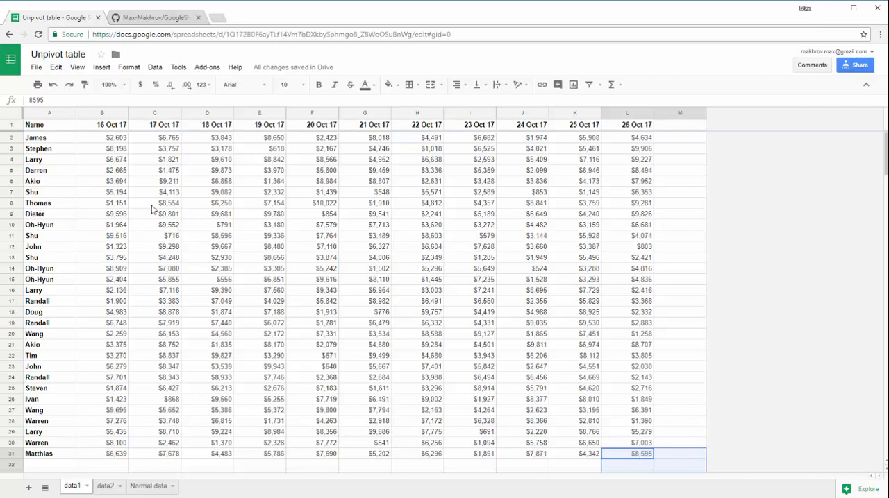
mouse_move(172, 233)
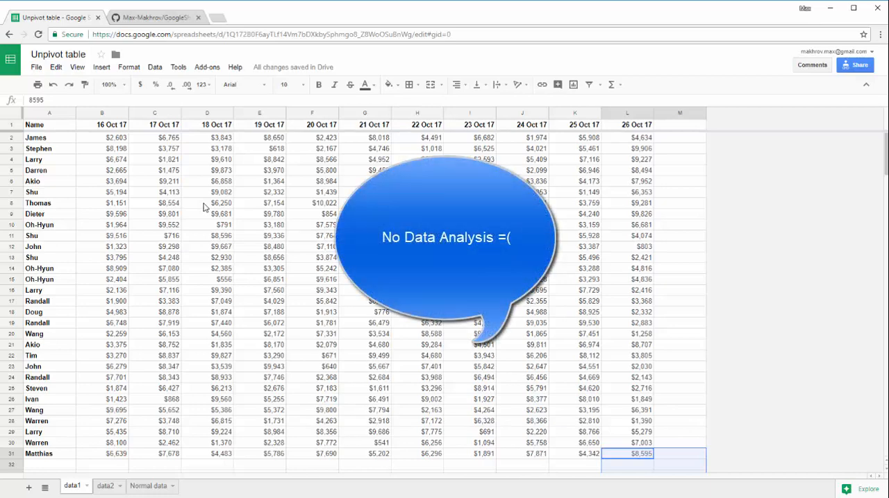
mouse_move(61, 131)
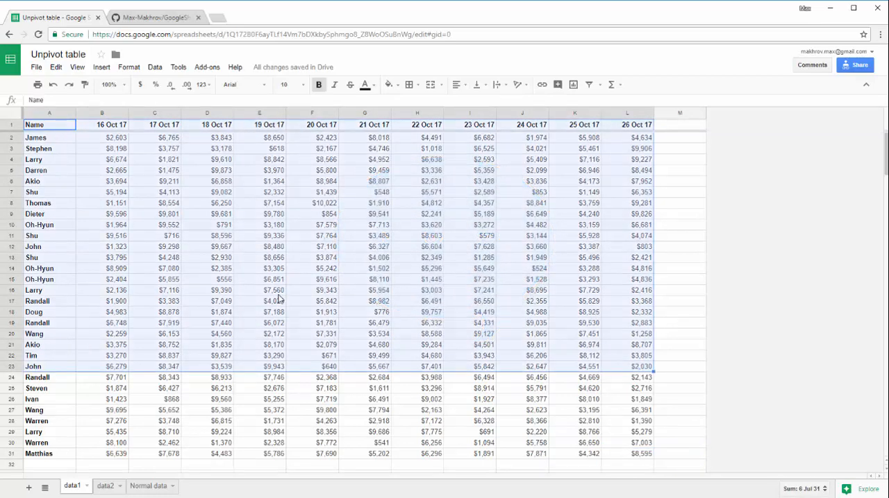
click(103, 203)
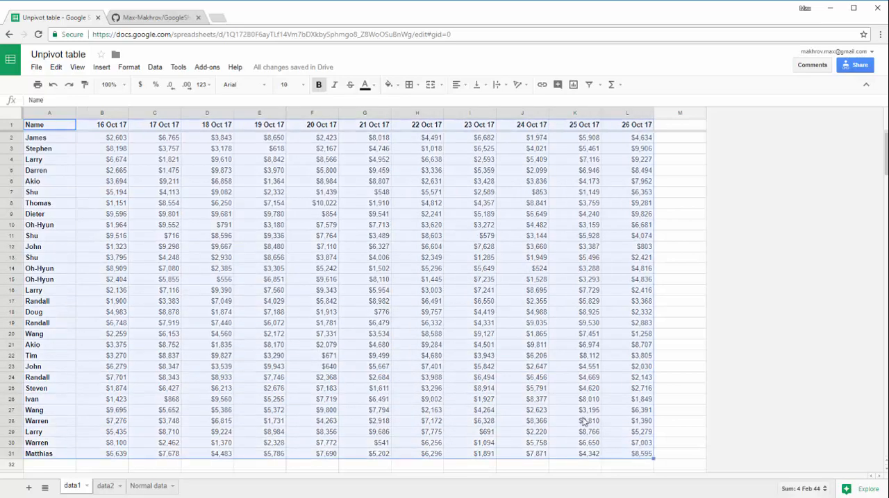
click(103, 214)
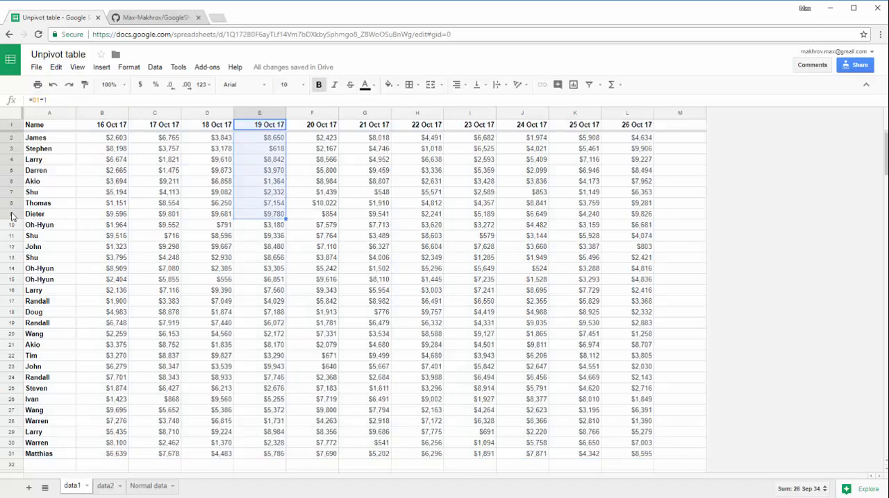
click(48, 236)
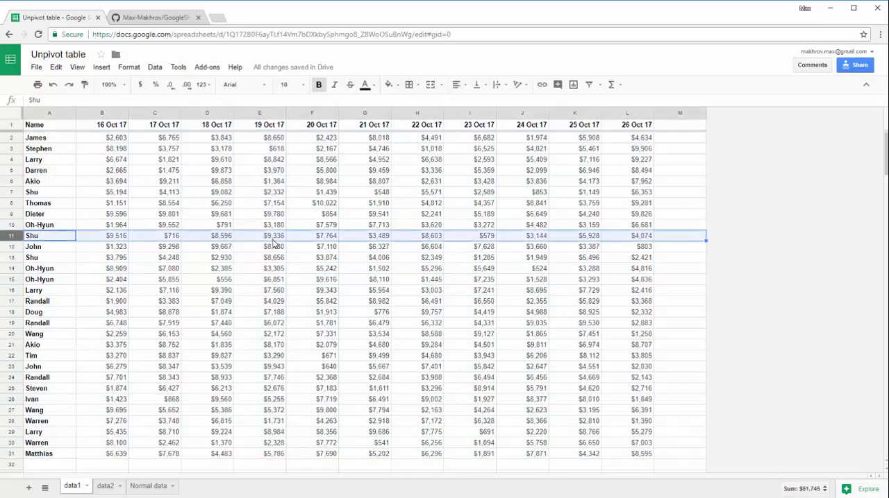
click(258, 236)
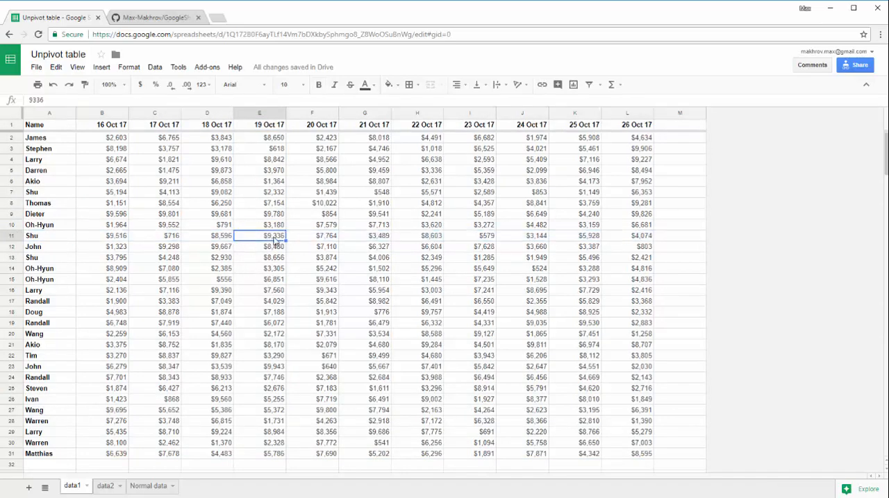
mouse_move(57, 236)
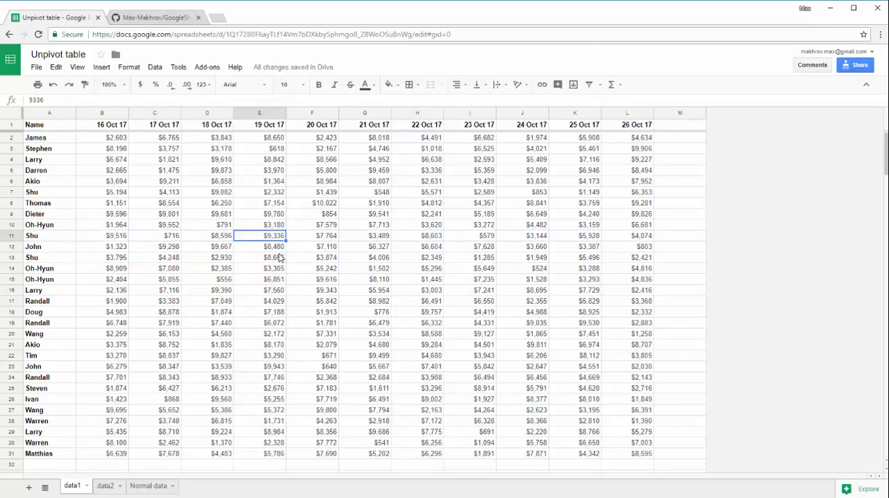
mouse_move(114, 236)
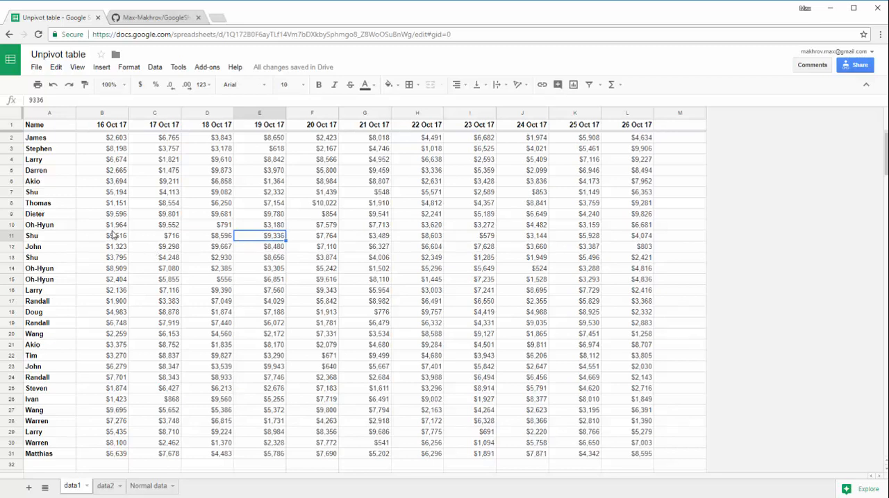
mouse_move(156, 489)
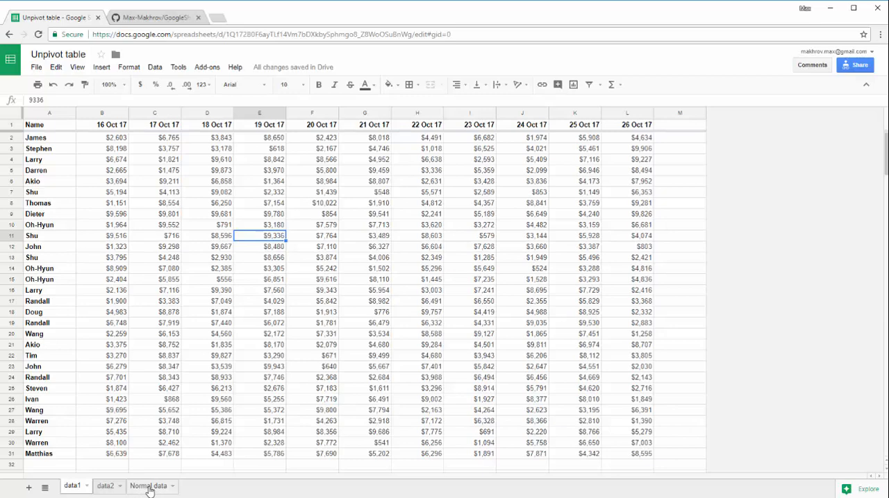
Step: Compare the long Normal data table with data1, checking Shu's 16 Oct 17 amount
click(147, 486)
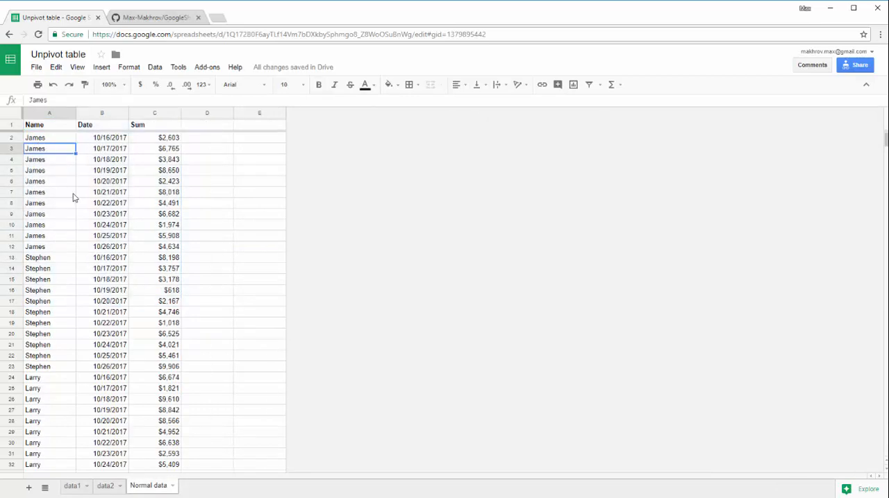
scroll(down, 3)
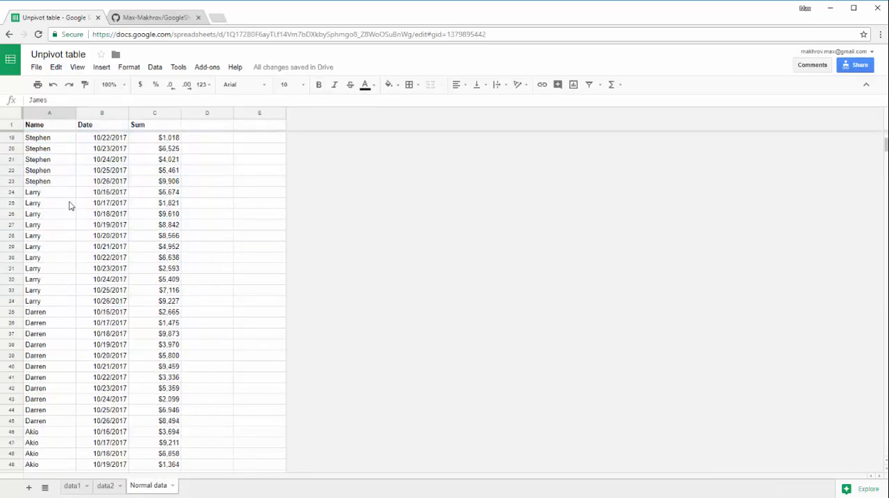
scroll(up, 3)
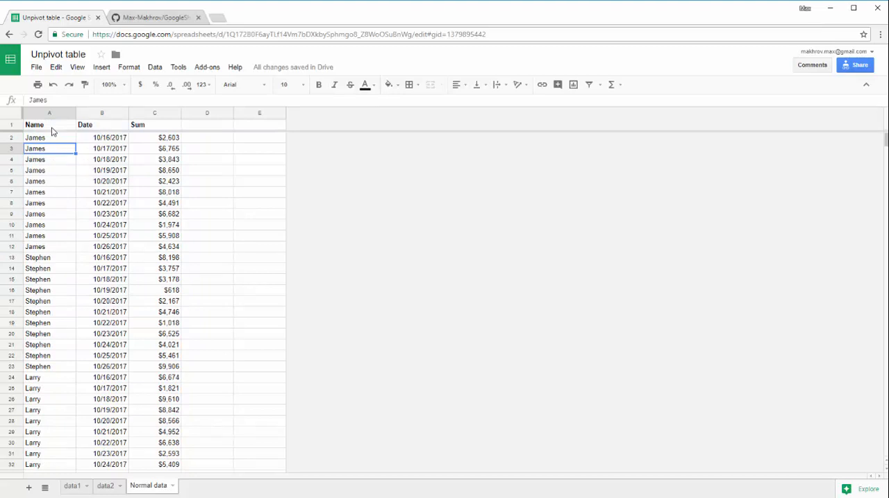
click(103, 247)
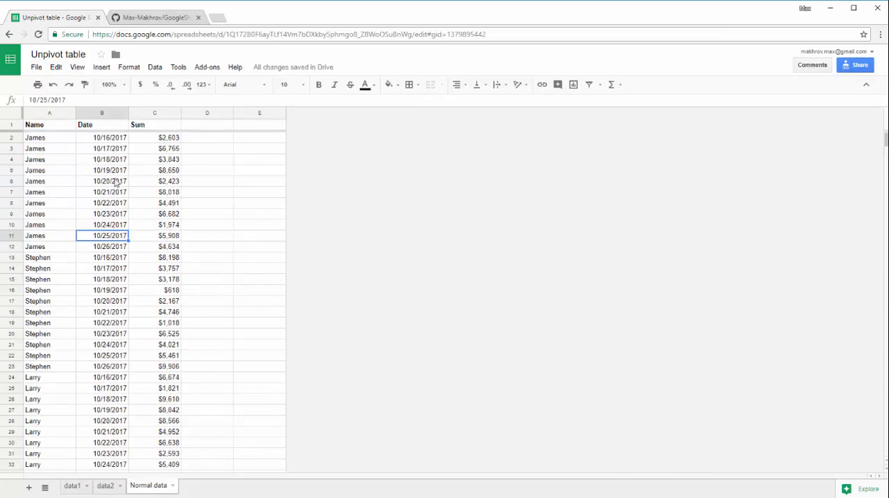
click(48, 125)
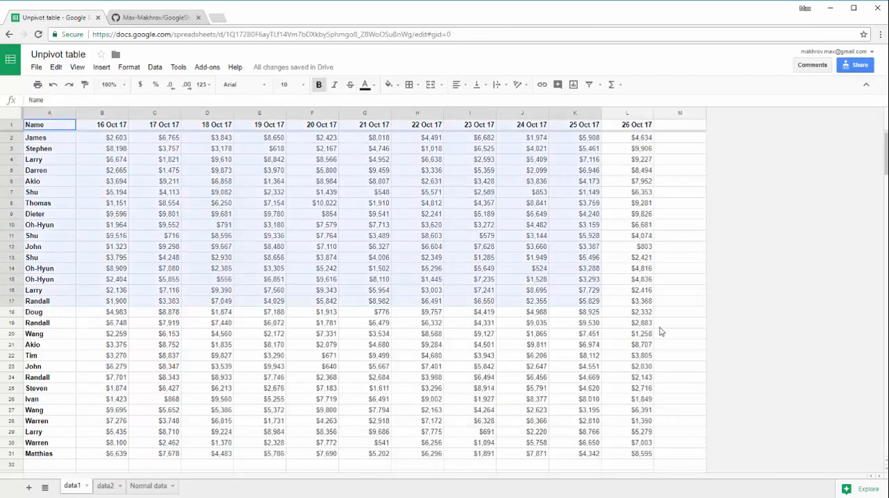
click(103, 192)
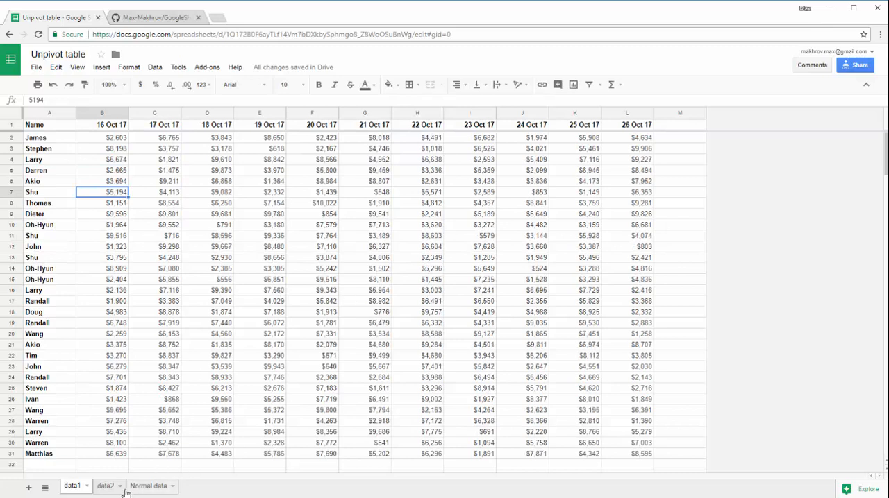
mouse_move(27, 489)
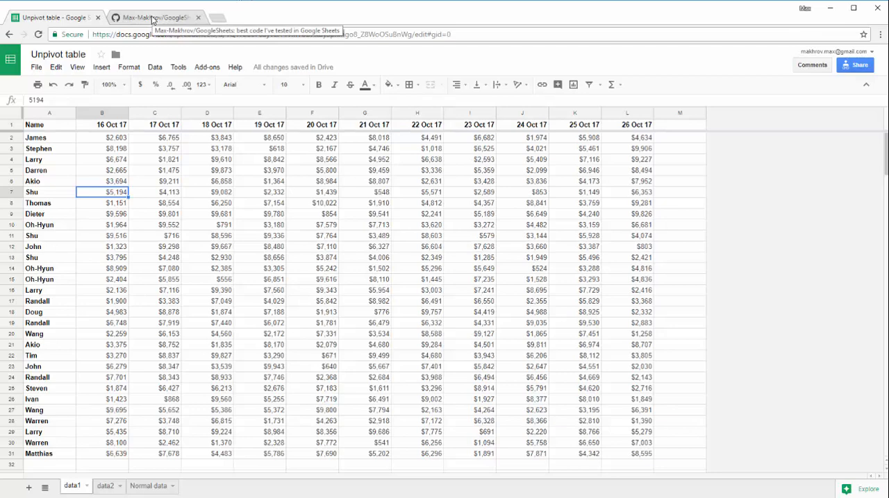
Step: Browse the GoogleSheets code repository, then create a bound script project named Unpivot Provect
click(153, 17)
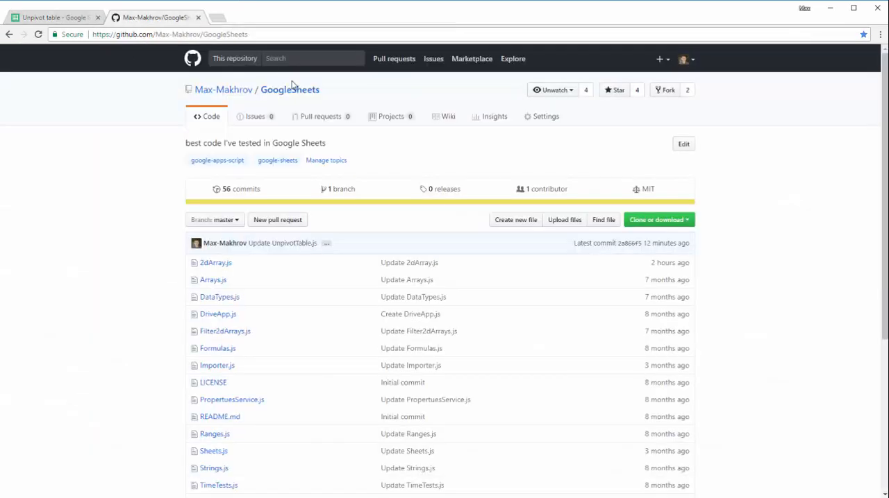
mouse_move(142, 189)
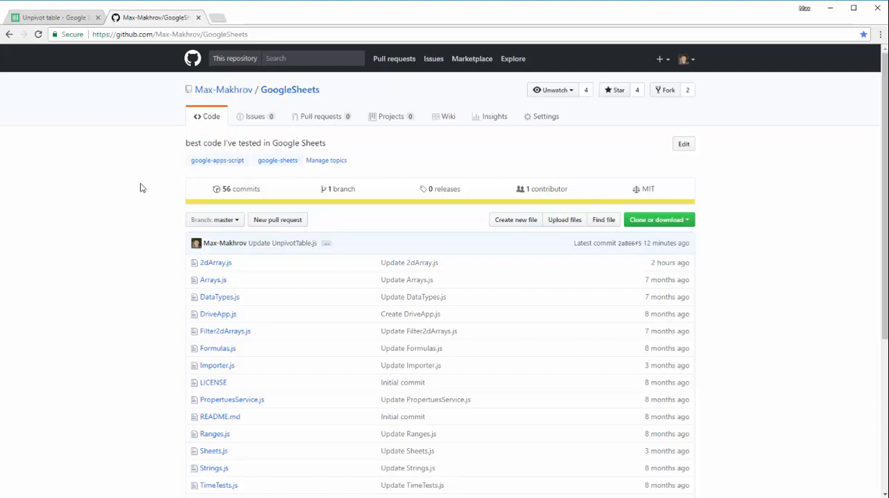
scroll(down, 3)
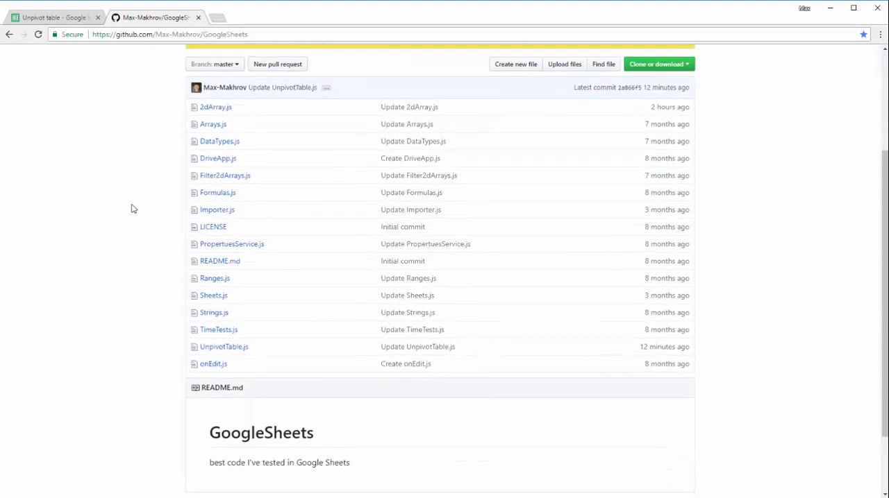
mouse_move(187, 165)
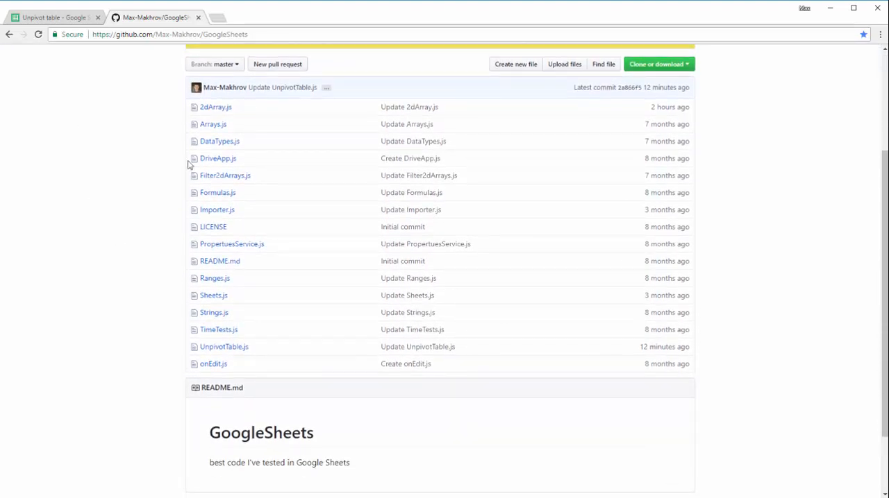
mouse_move(215, 107)
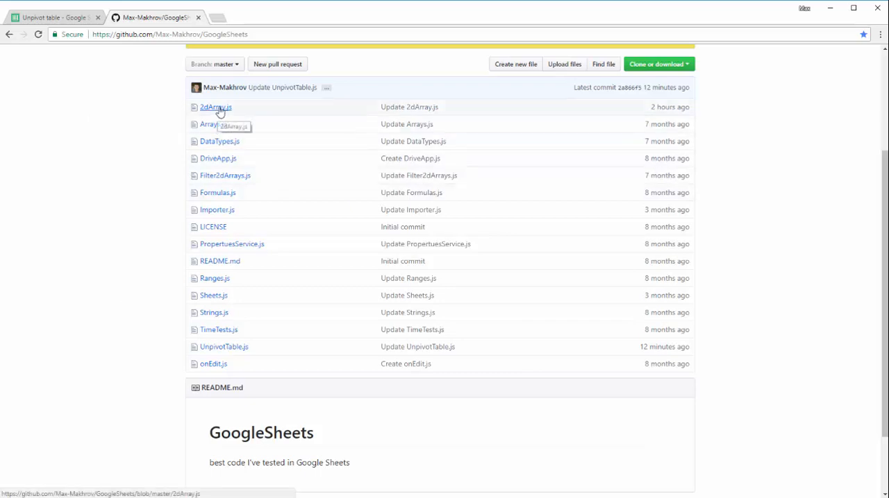
mouse_move(224, 347)
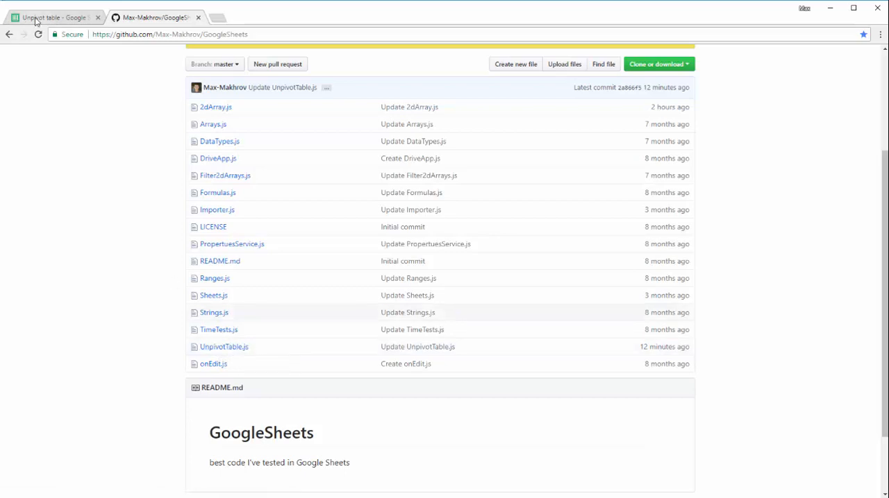
click(53, 17)
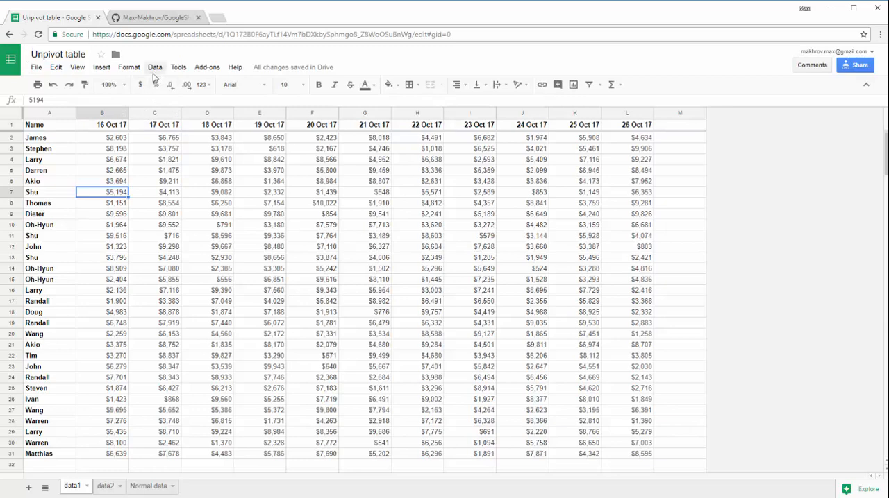
click(177, 67)
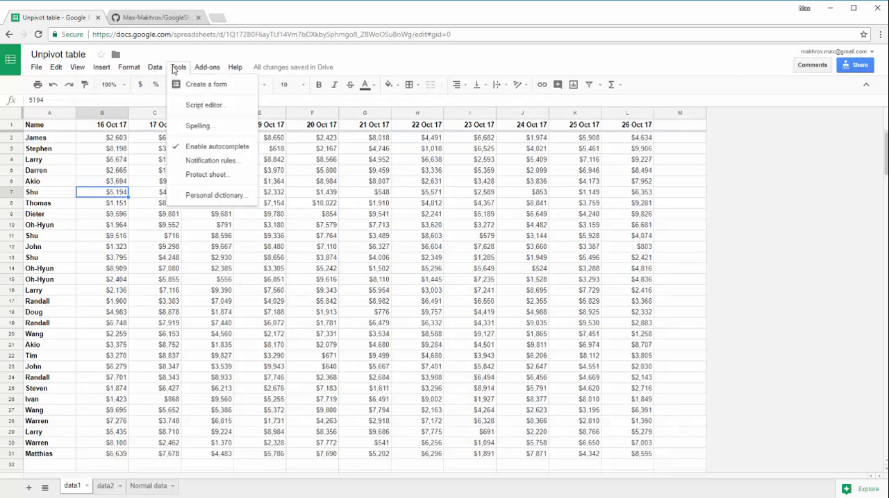
click(204, 105)
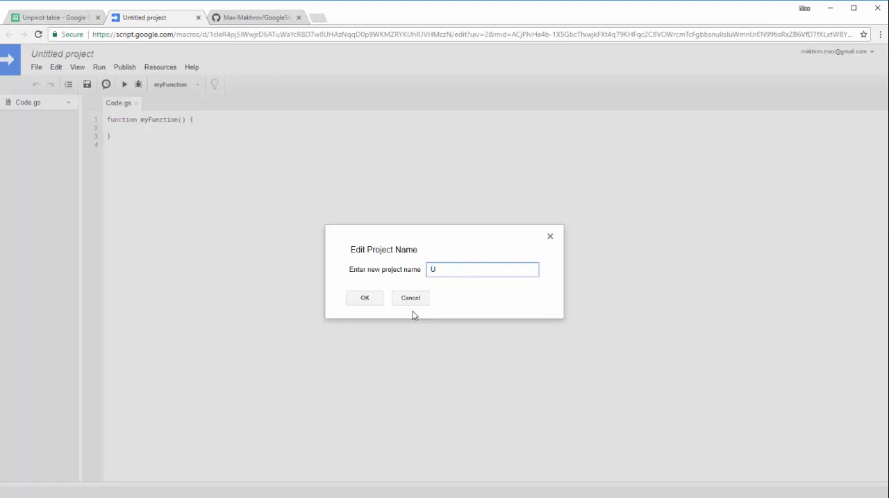
text(npivot)
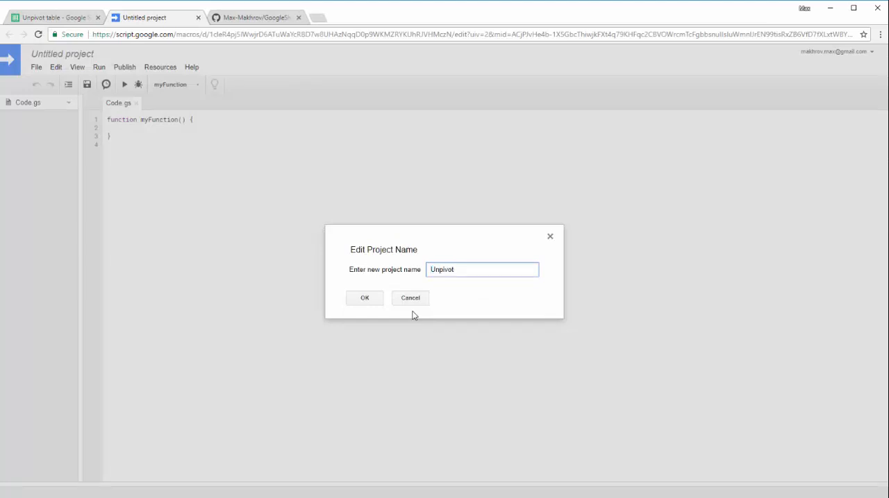
click(364, 297)
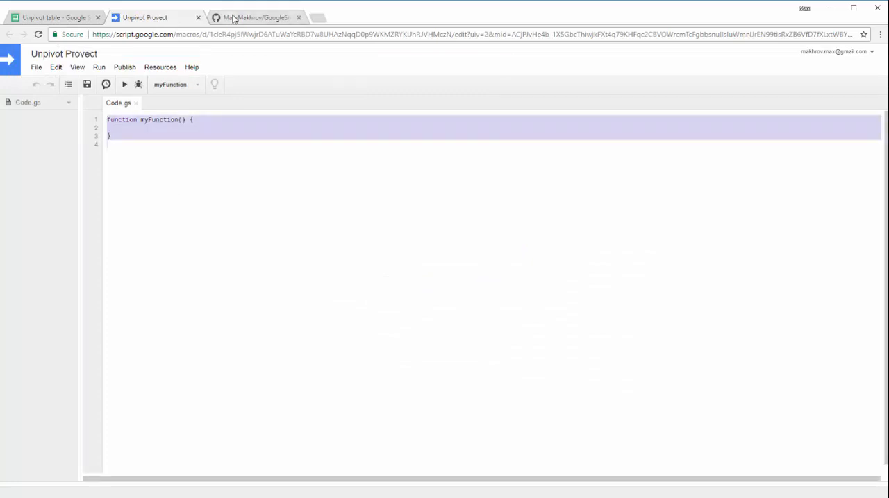
Step: Rename the Code.gs script file to 2DArrays
click(256, 17)
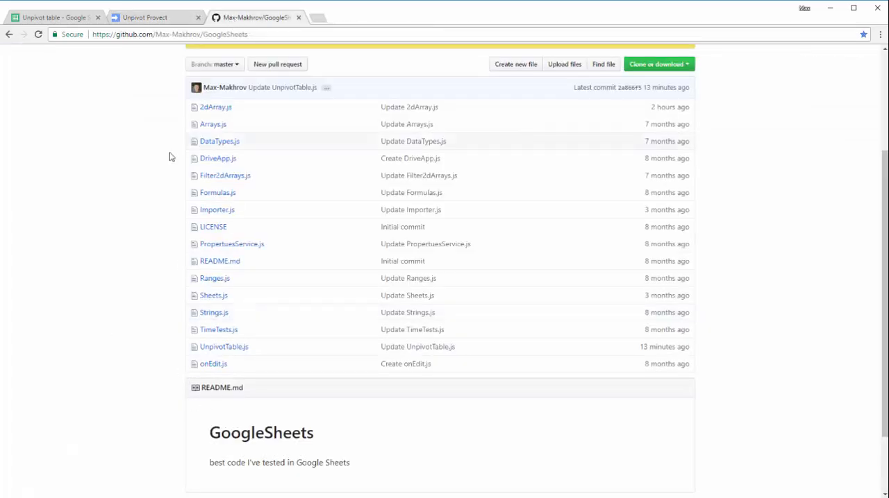
click(146, 17)
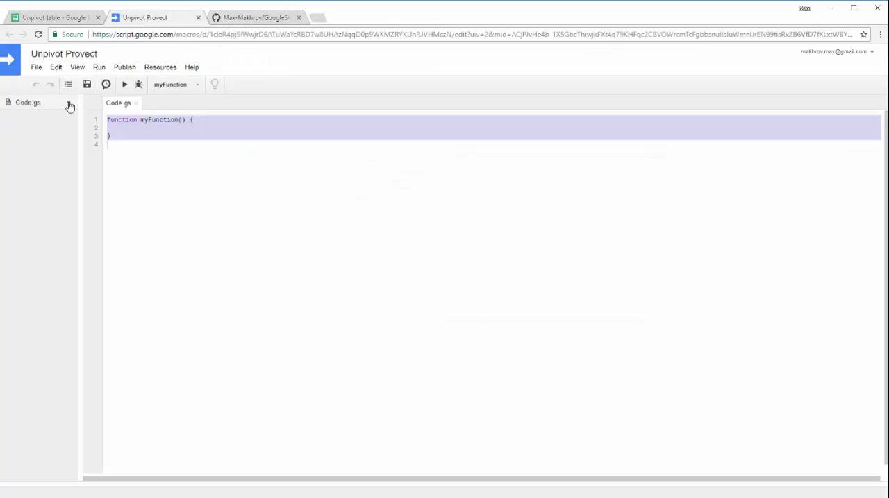
click(68, 103)
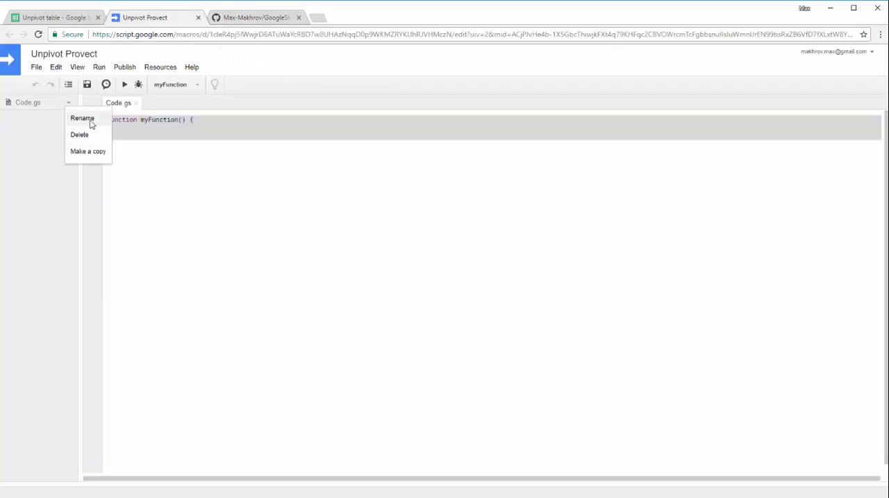
click(81, 118)
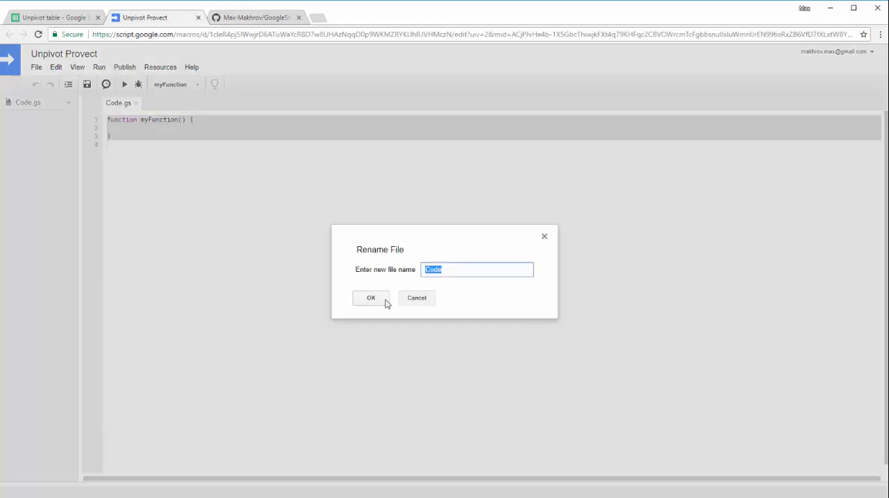
click(371, 298)
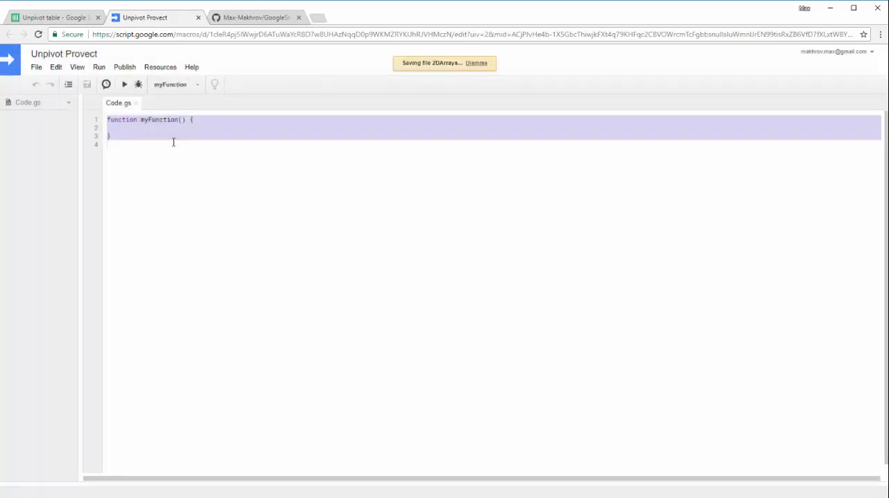
Step: Copy the raw 2dArray.js code from GitHub and paste it into 2DArrays.gs
click(255, 17)
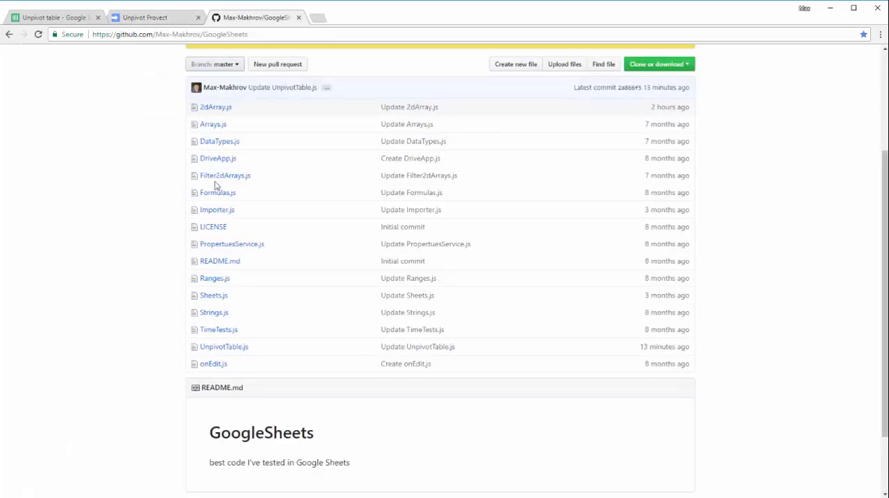
mouse_move(215, 111)
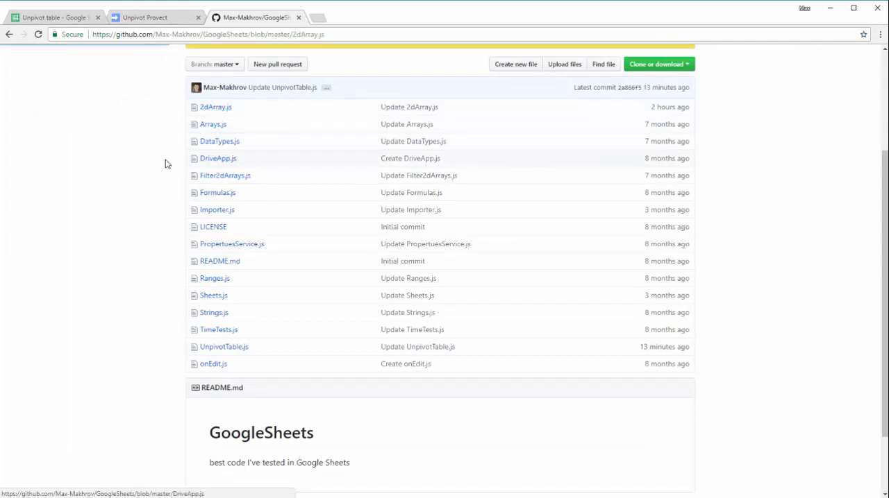
click(215, 107)
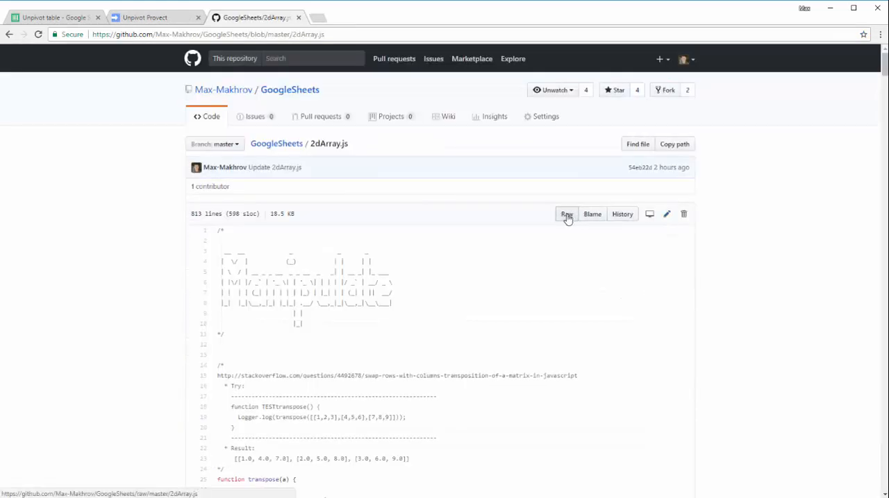
click(567, 214)
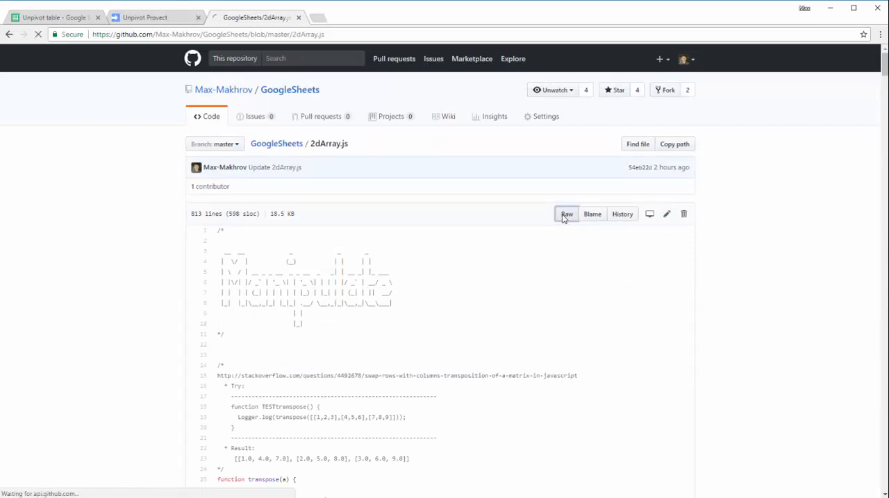
click(144, 17)
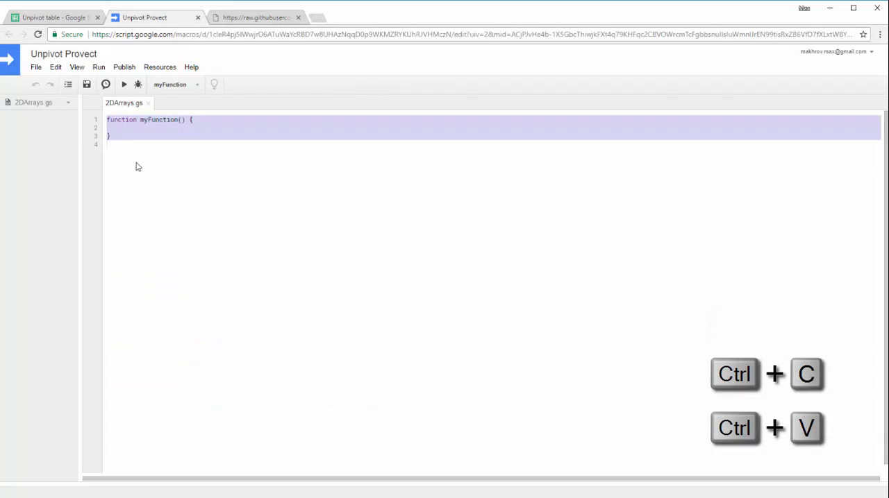
key(ctrl+v)
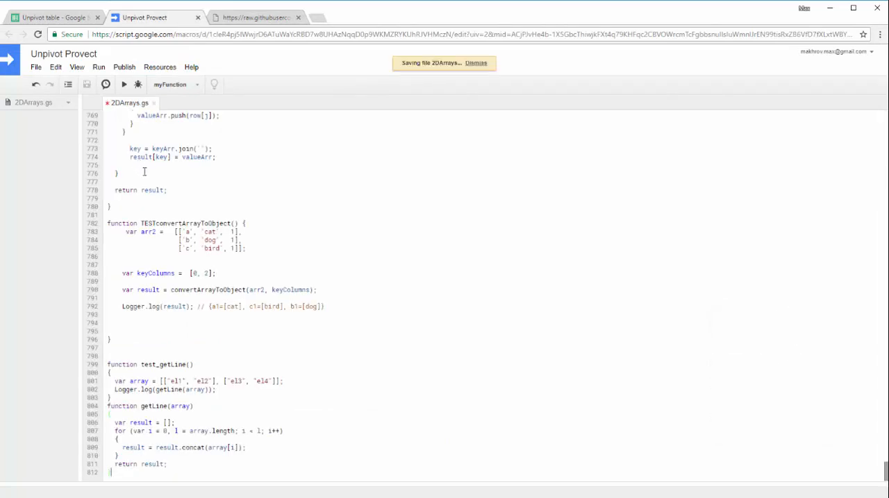
Step: Create a new script file named Unpivot in the project
click(36, 67)
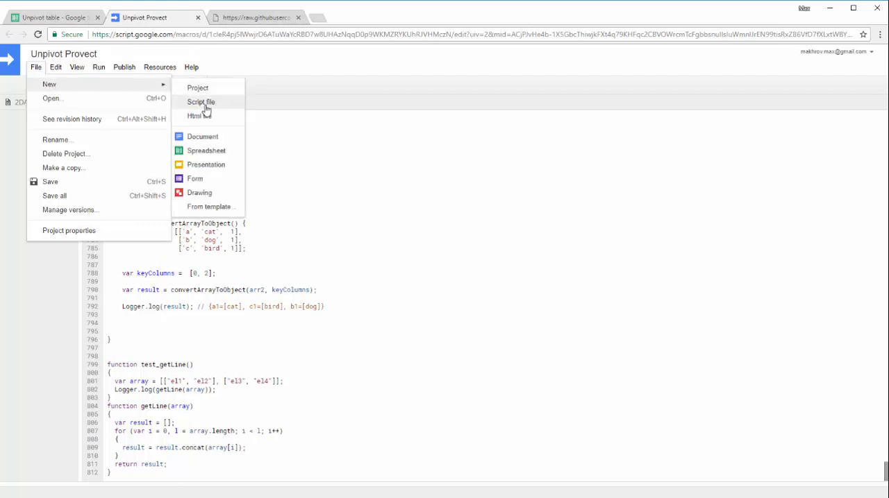
click(201, 102)
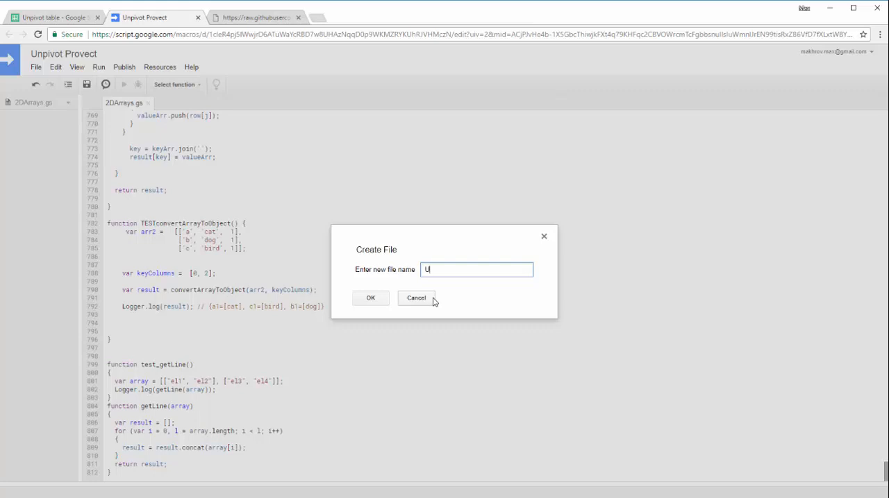
text(npivot)
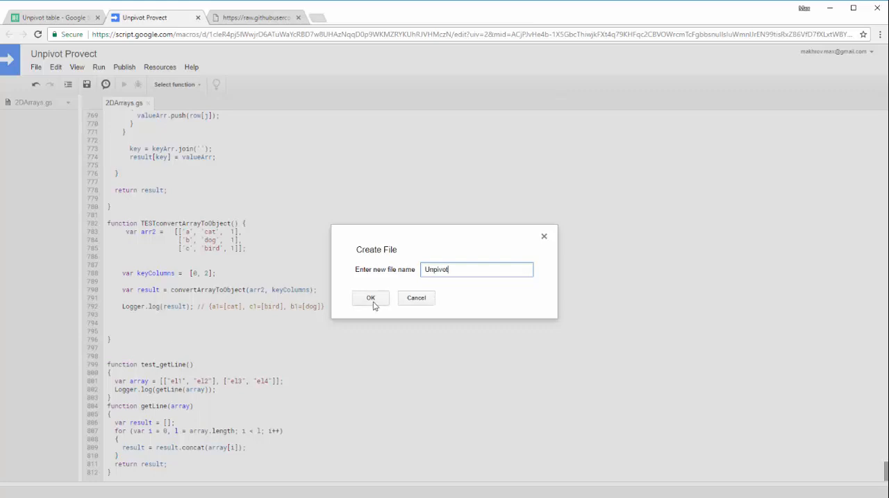
click(256, 17)
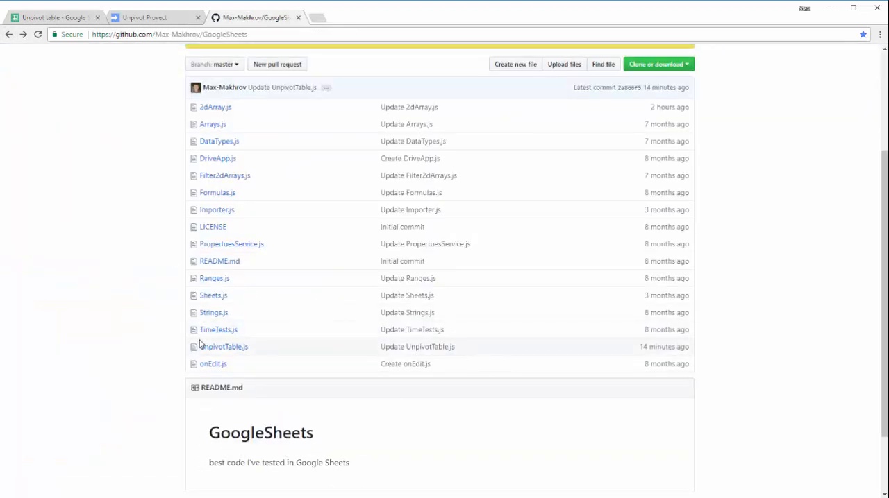
Step: Copy the raw UnpivotTable.js code from GitHub into Unpivot.gs
click(222, 347)
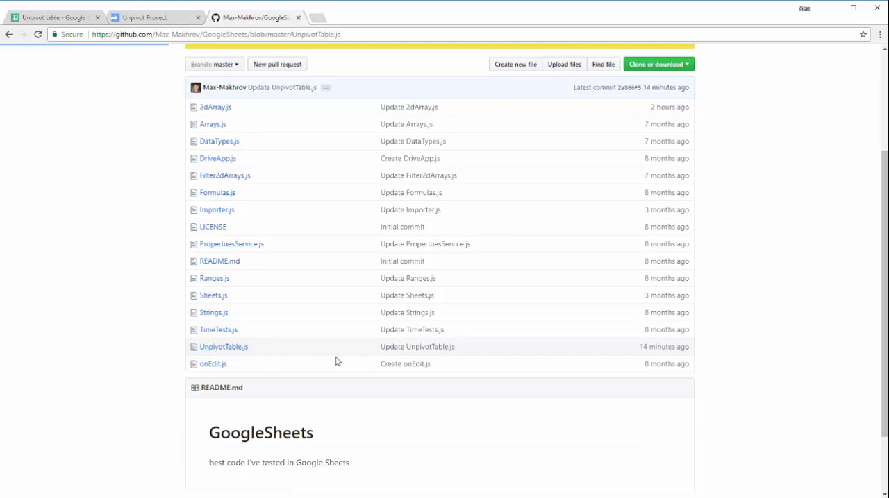
click(223, 347)
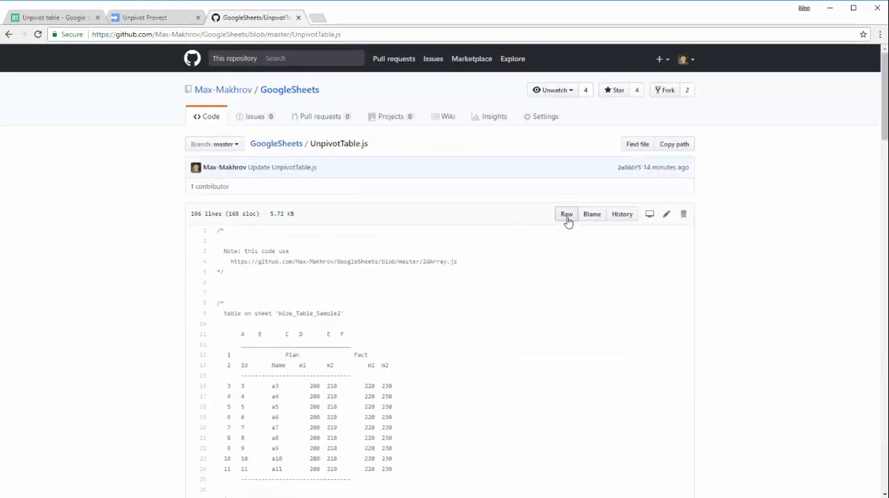
click(566, 214)
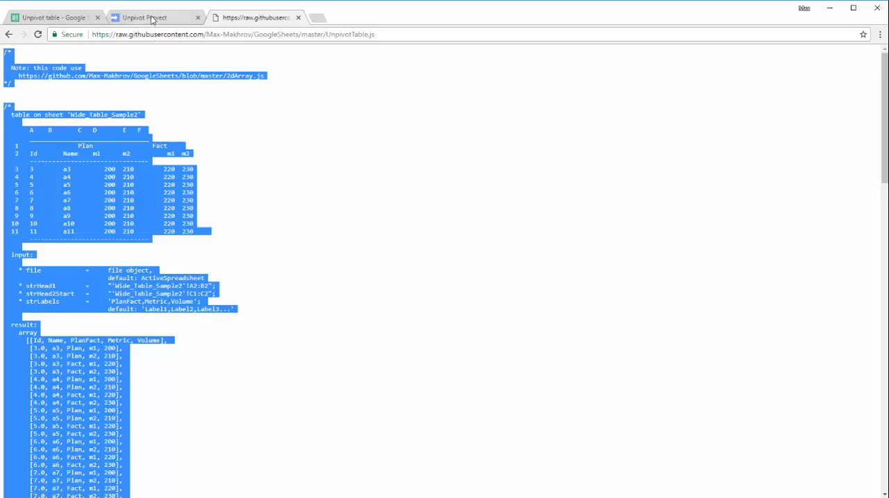
click(145, 16)
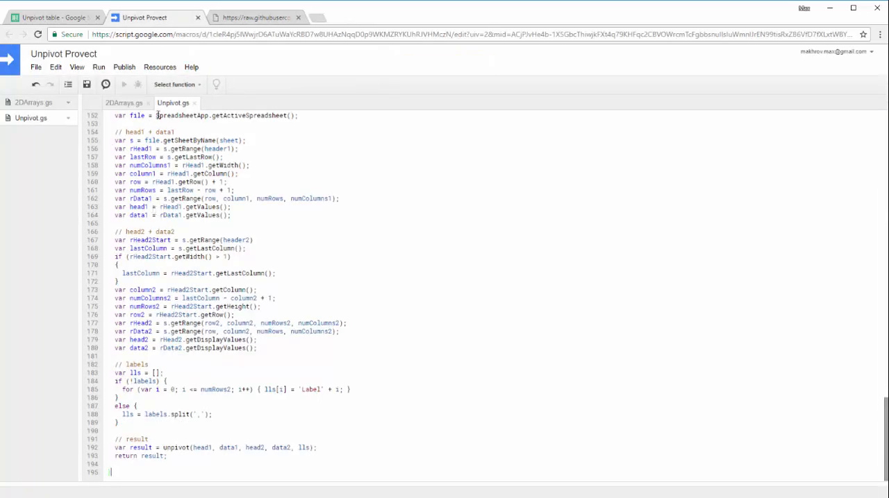
Step: Review the code in 2DArrays.gs and Unpivot.gs, ending on Unpivot.gs
click(123, 103)
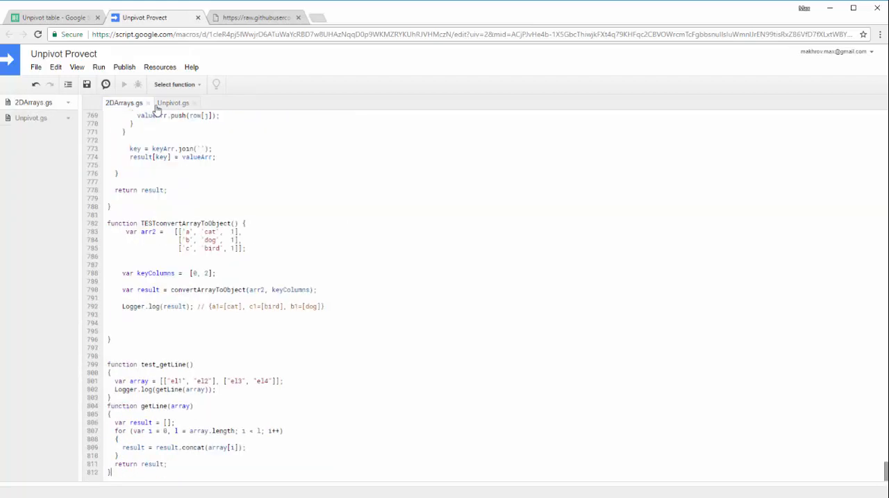
click(172, 103)
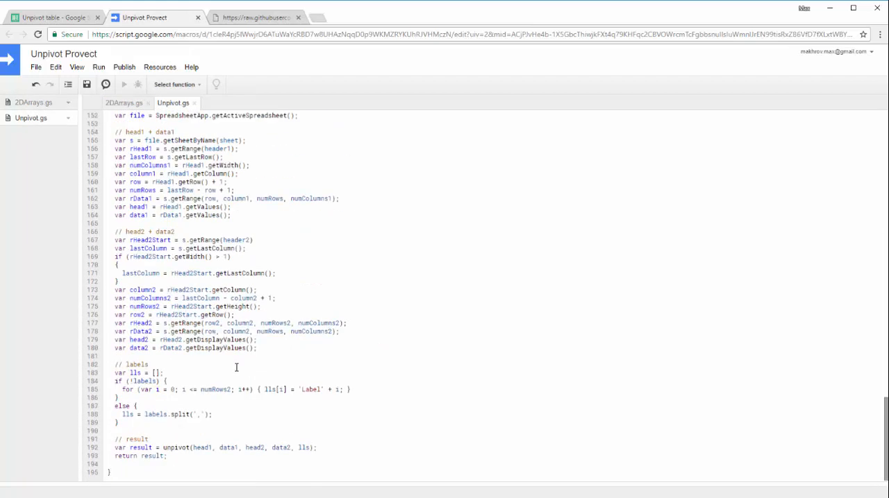
scroll(up, 3)
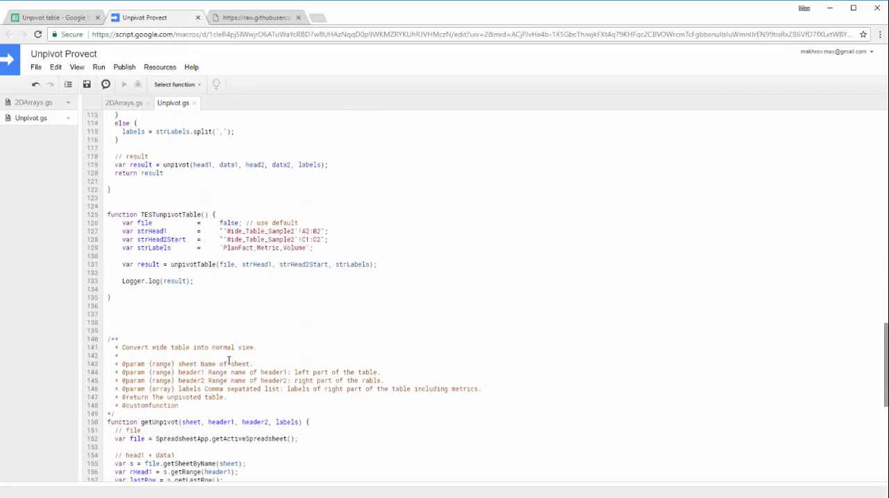
scroll(up, 3)
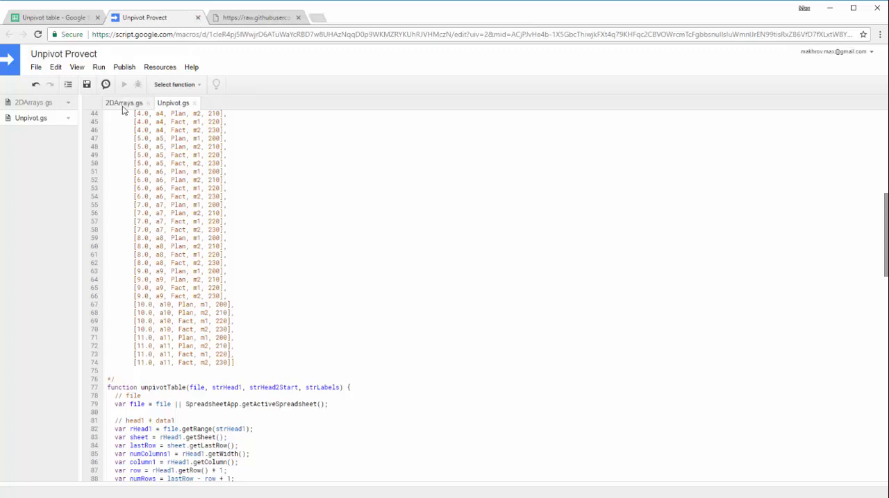
click(122, 103)
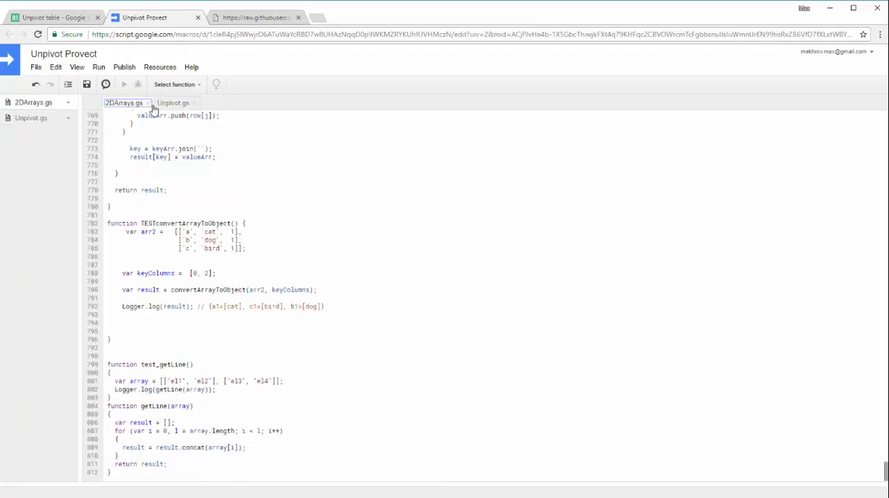
click(172, 103)
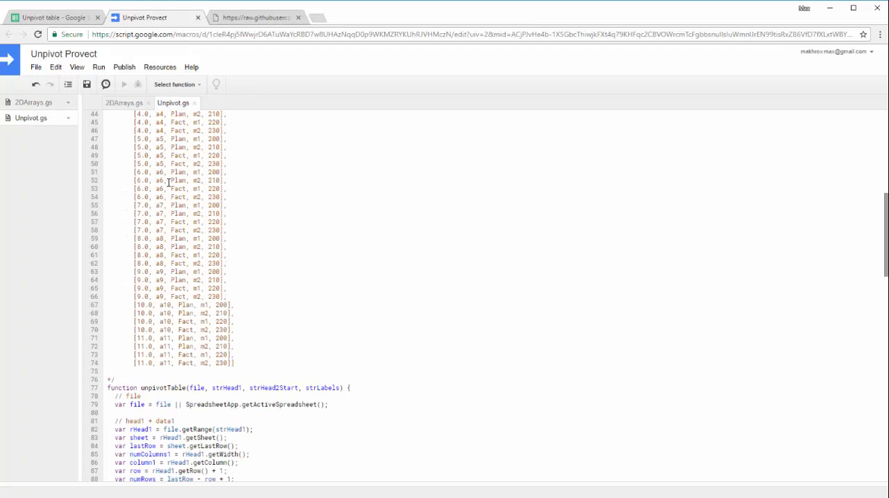
mouse_move(198, 32)
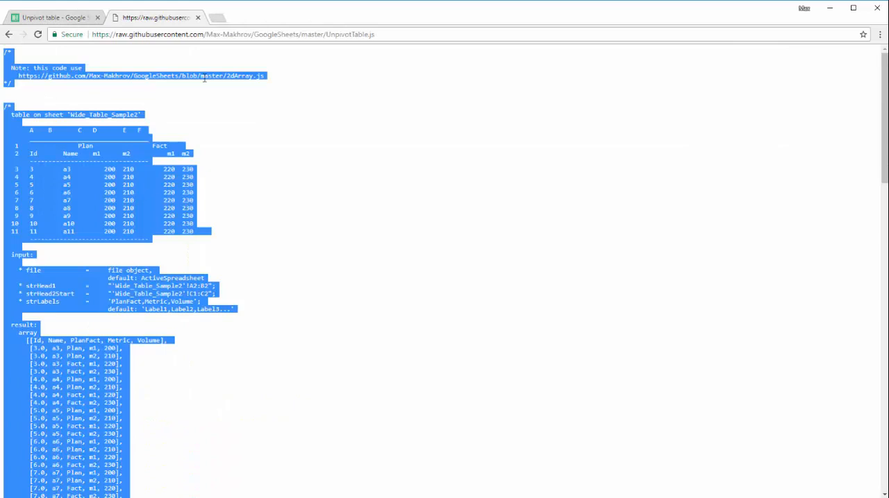
Step: On the Unpivot1 sheet start typing =get in A3 to see getUnpivot suggested
click(53, 16)
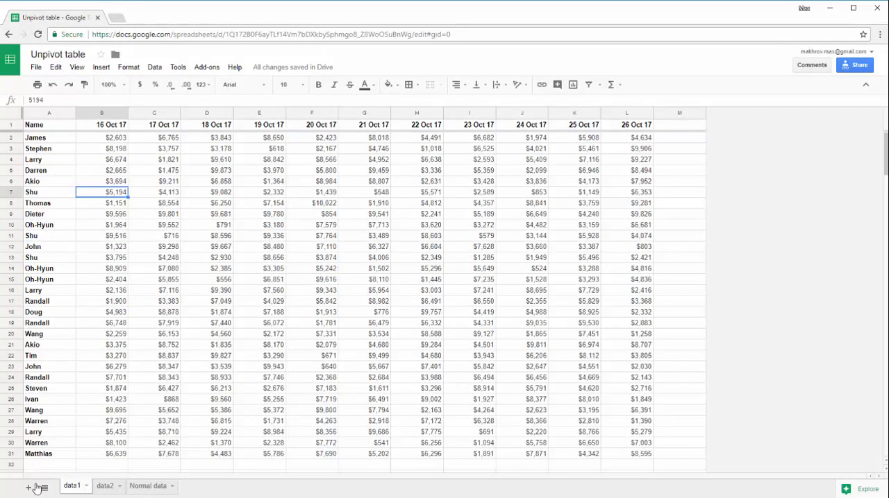
click(28, 486)
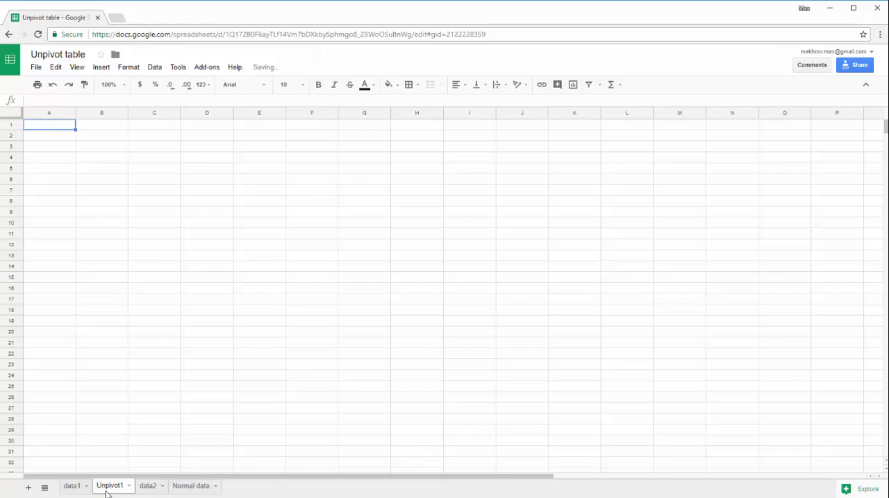
click(72, 485)
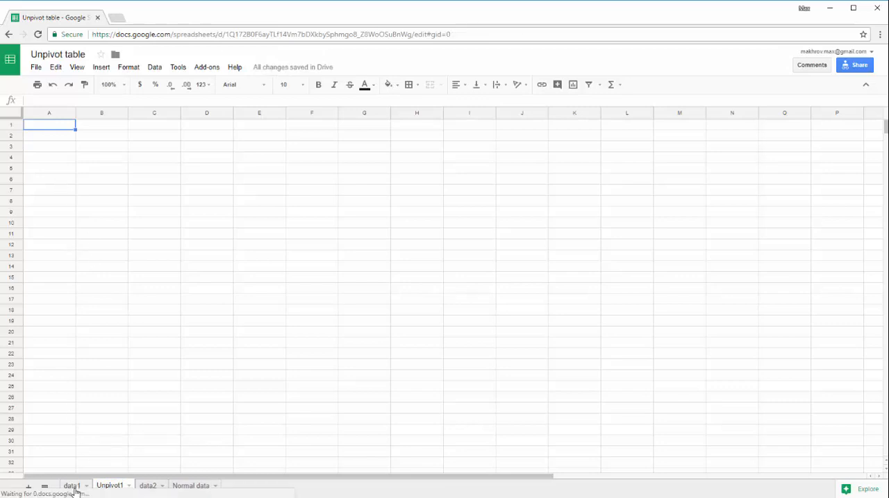
click(108, 486)
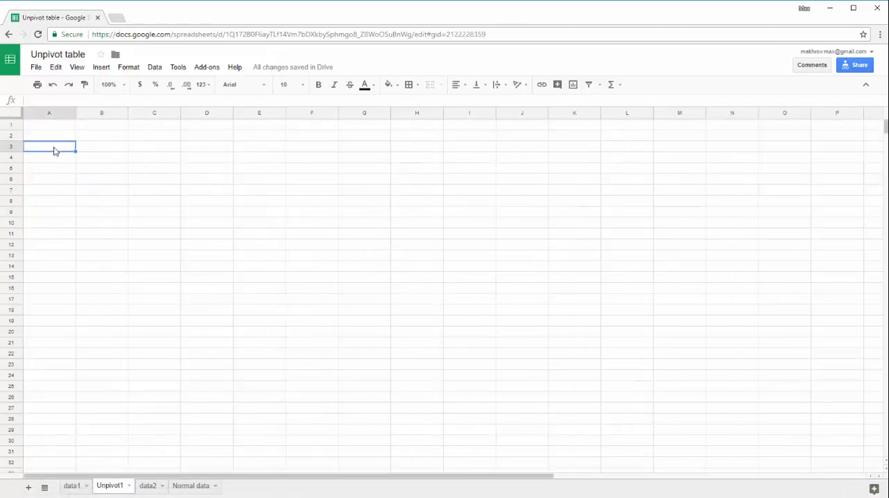
text(=get)
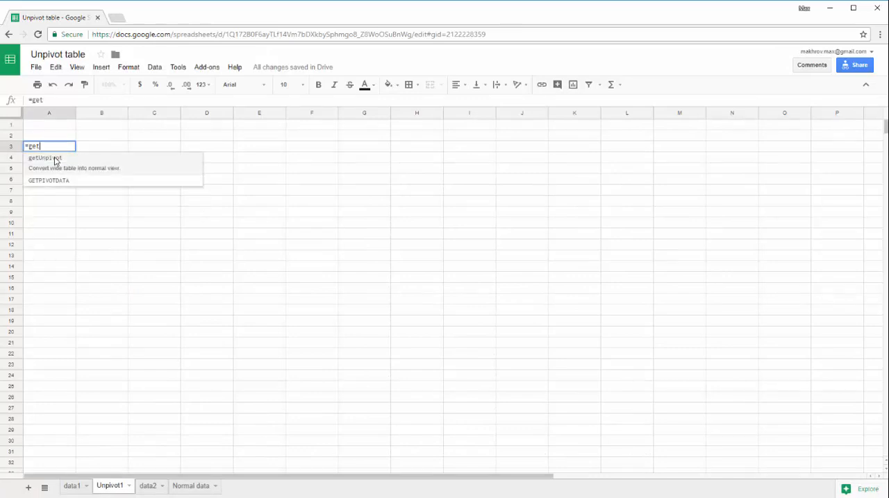
mouse_move(86, 165)
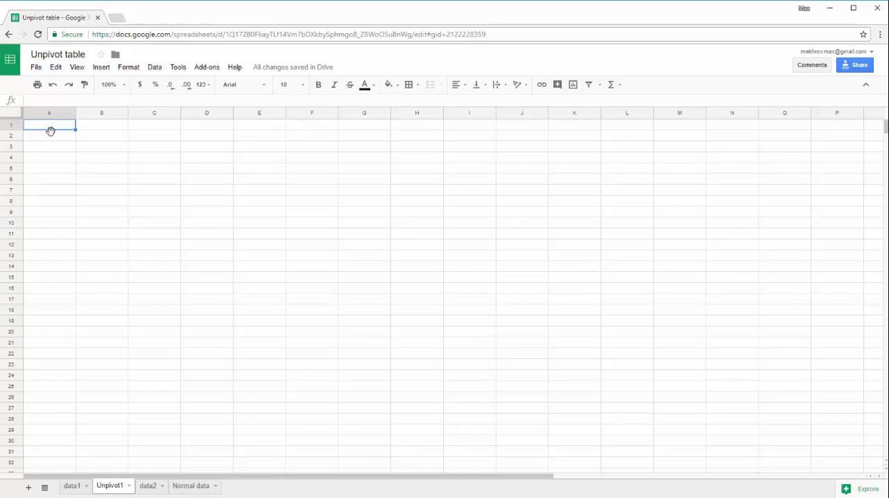
Step: Enter data1 in A1 and A1 in B1 of Unpivot1, checking data1's Name column
text(d)
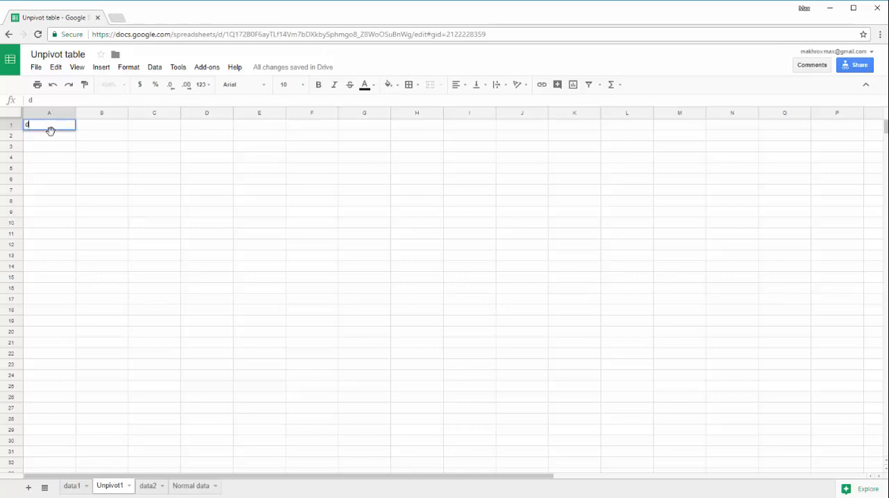
text(ata1)
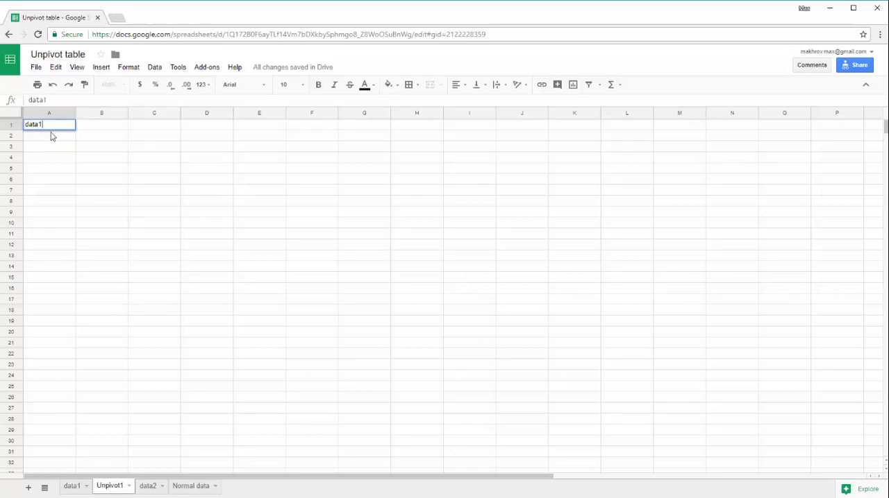
click(72, 486)
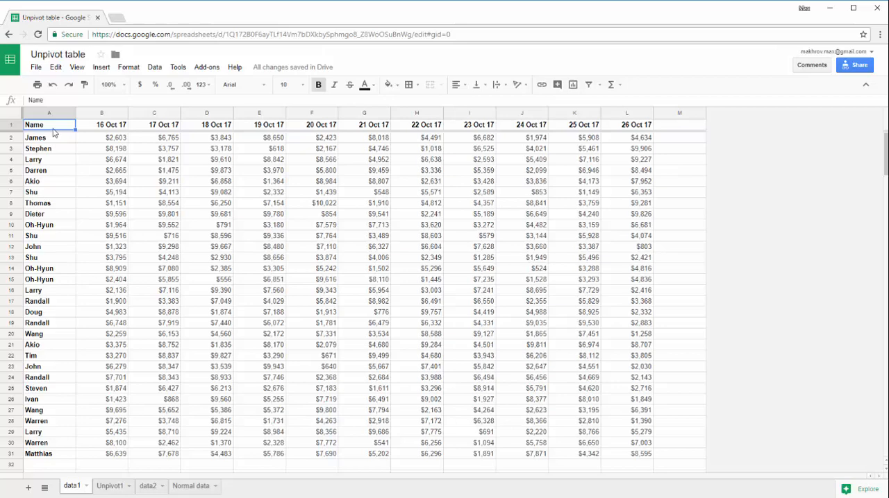
click(48, 112)
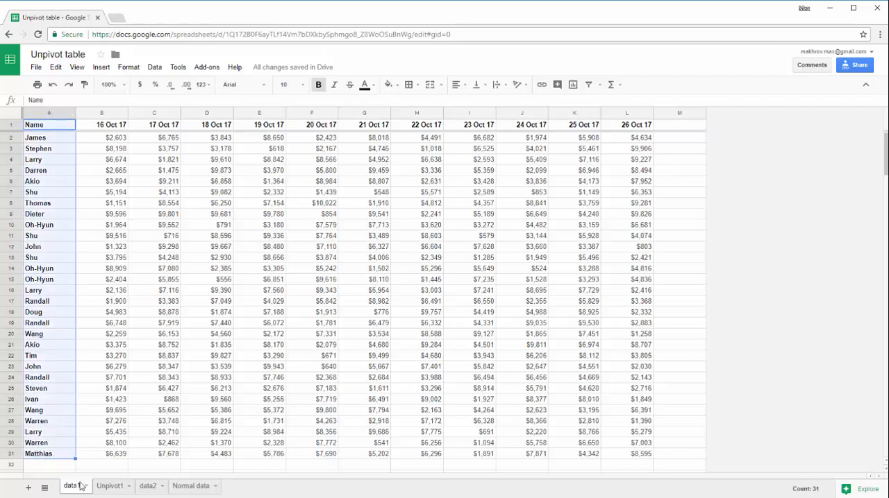
click(108, 486)
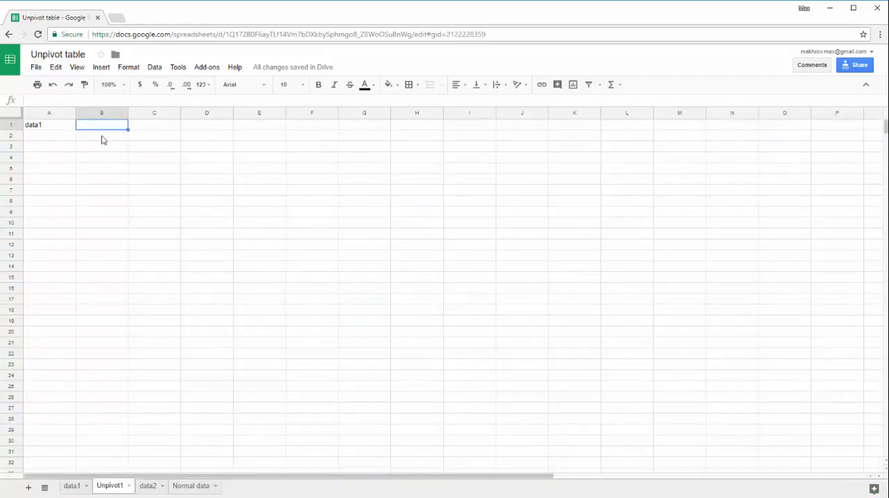
text(A1)
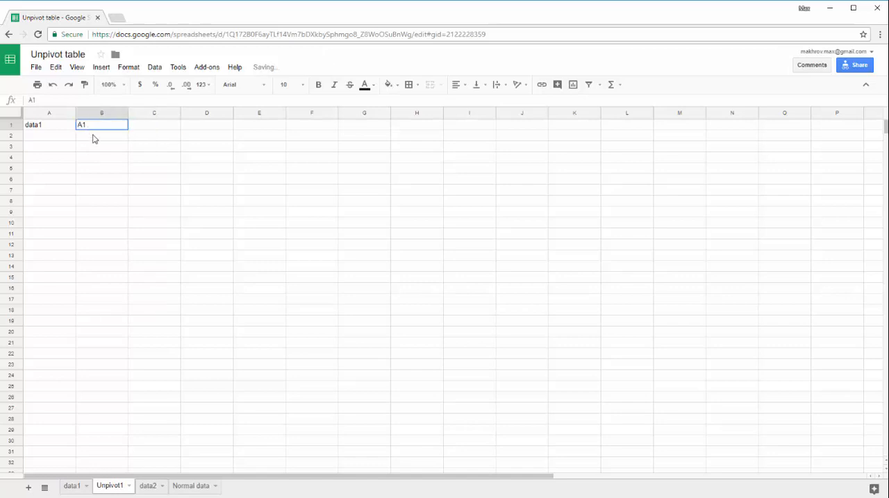
click(72, 486)
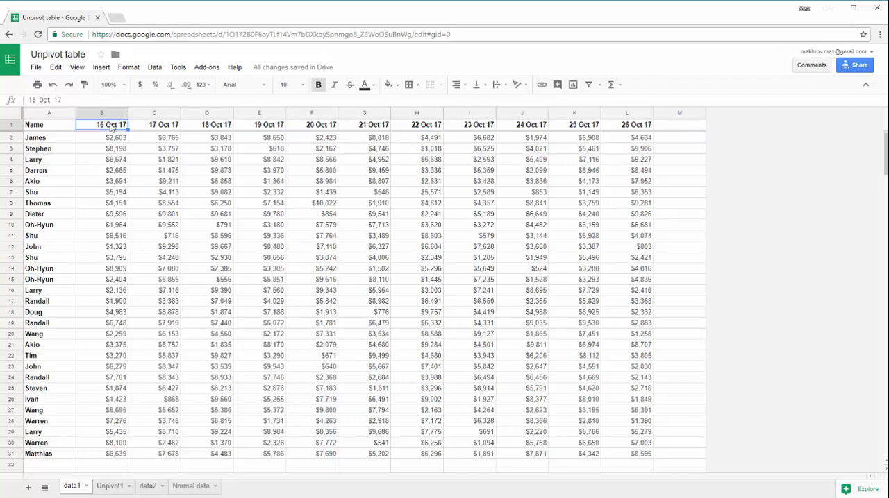
Step: Inspect data1's date header row and the Date/Sum headers on Normal data
click(108, 486)
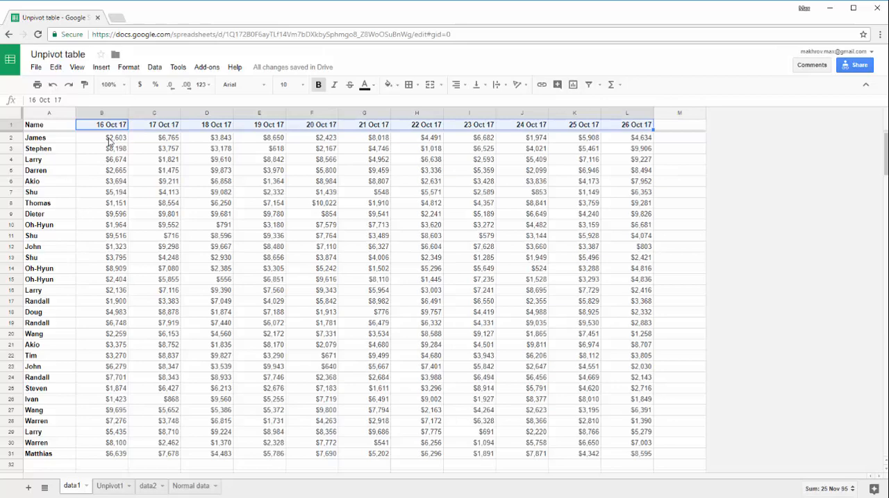
click(101, 137)
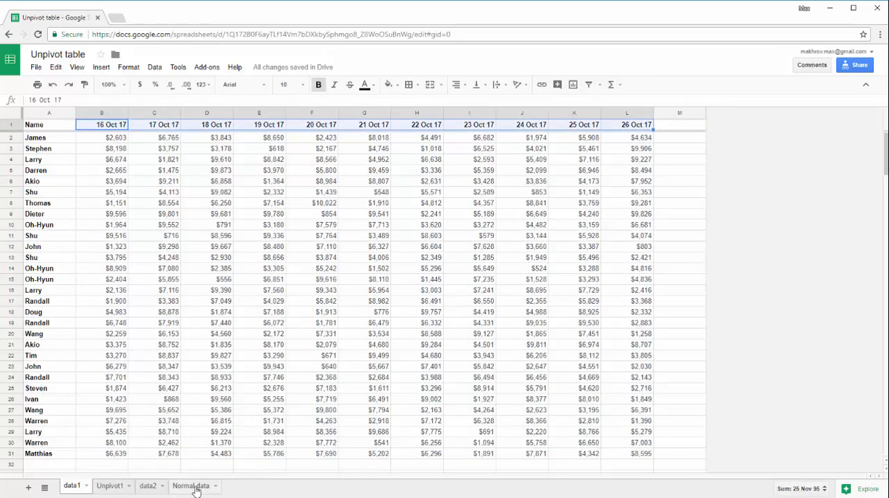
click(192, 486)
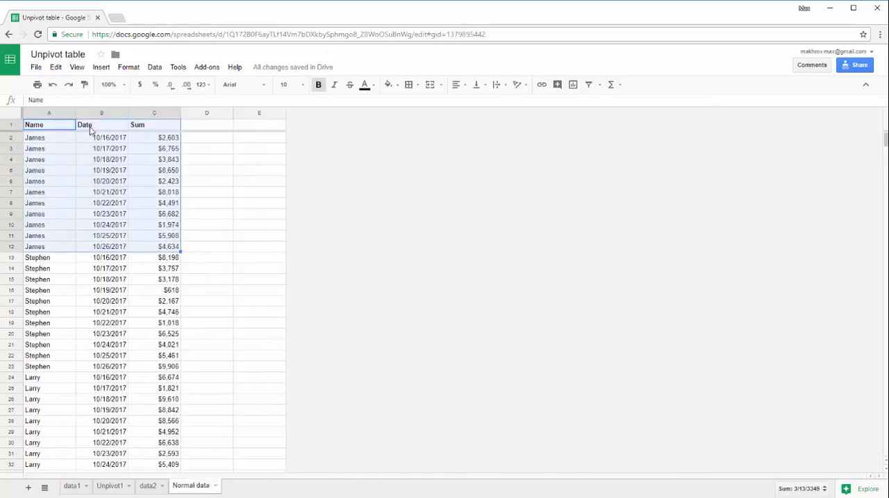
click(85, 125)
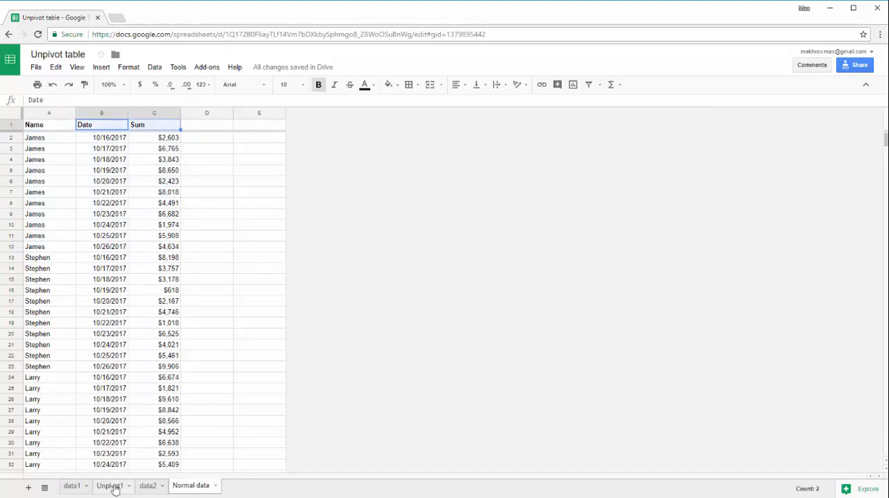
Step: On Unpivot1 enter B1 in C1 and begin the Data,Sum labels in D1
click(109, 486)
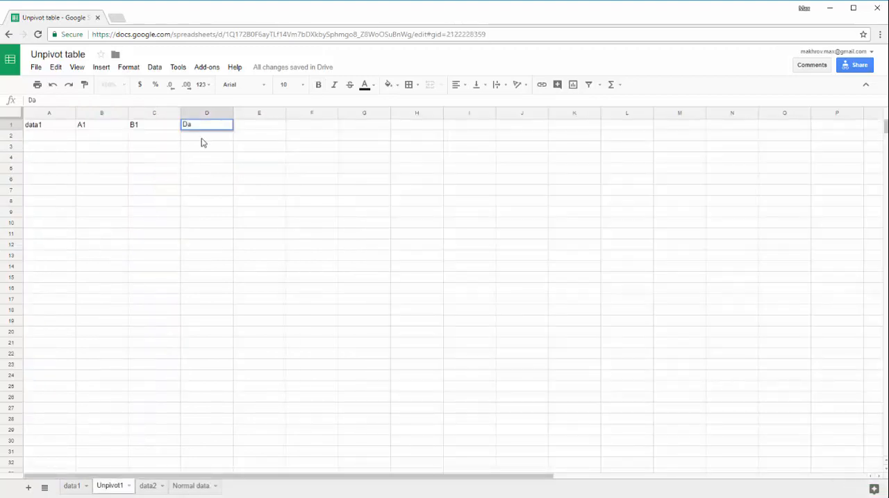
text(ta,)
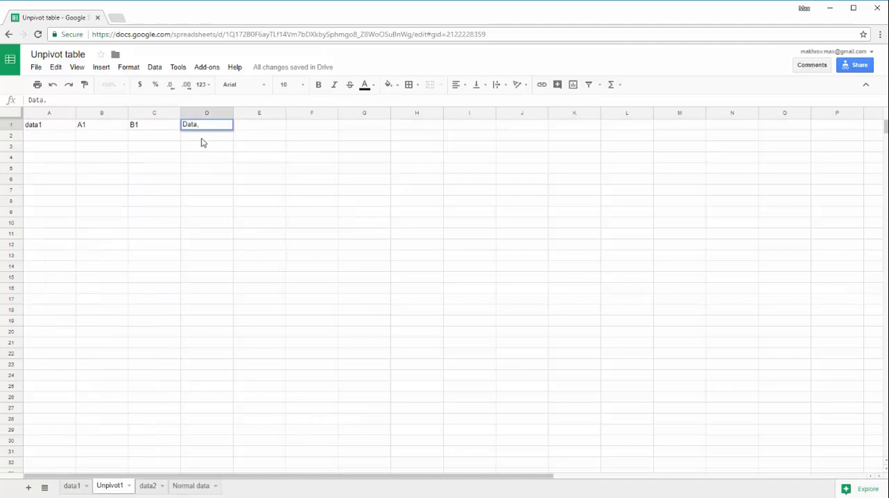
text(Su)
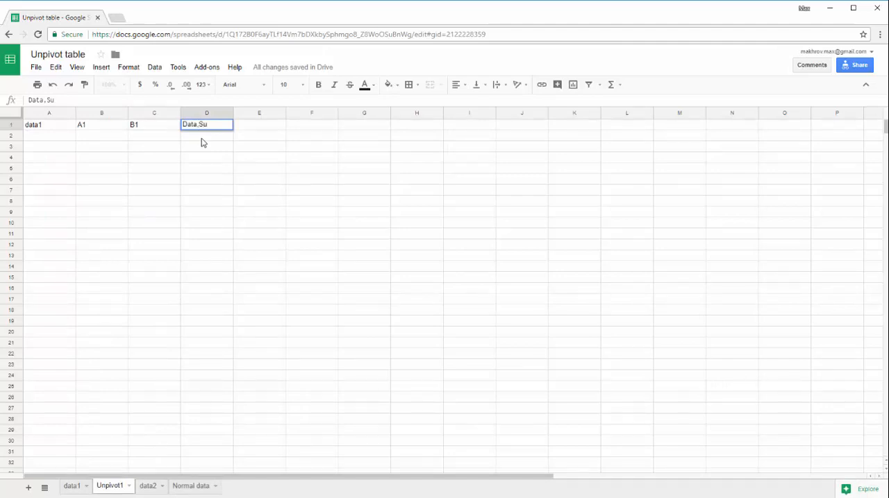
Step: Finish Data,Sum in D1 and build =getUnpivot(A1,B1,C1,D1) in A3
text(m)
click(49, 147)
text(=c)
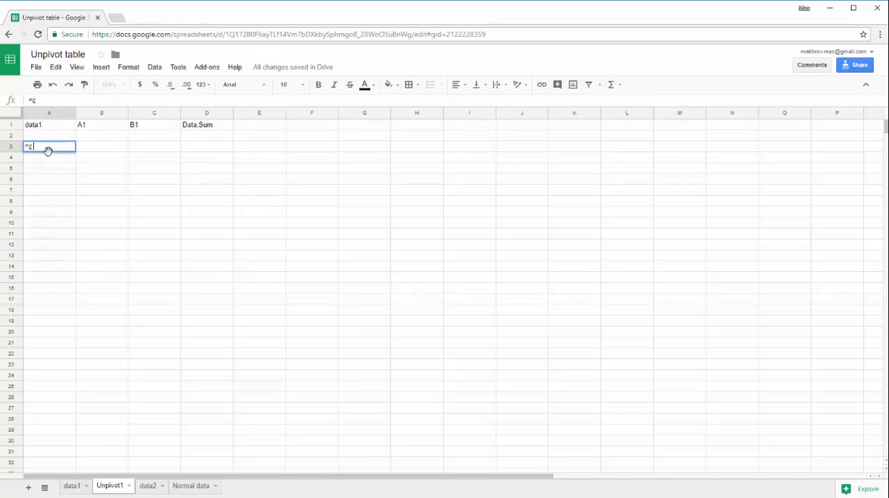
text(getUnpivot()
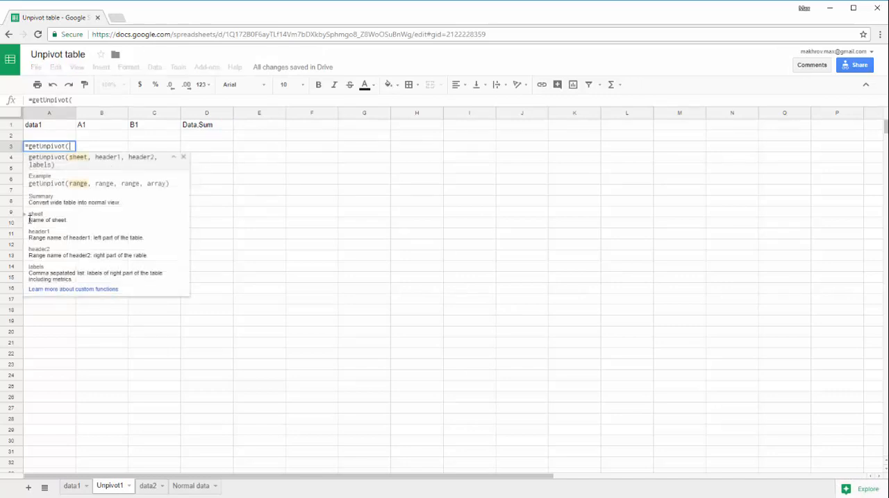
click(33, 125)
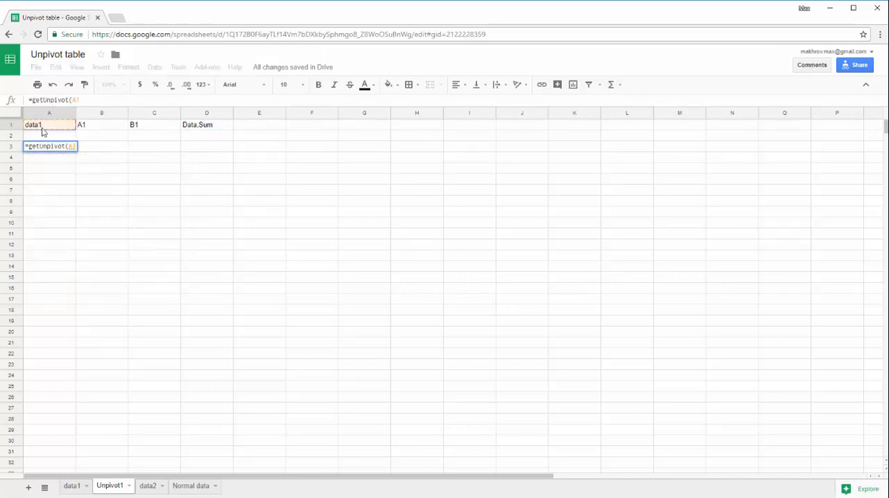
click(101, 125)
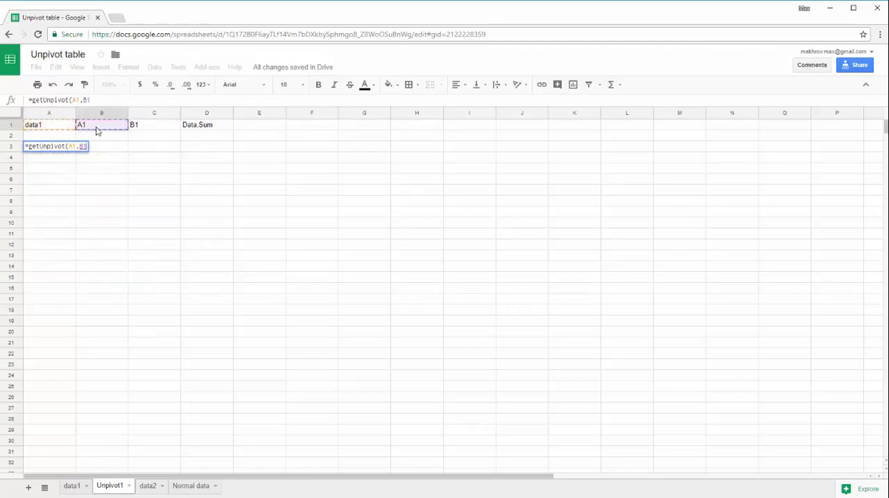
click(153, 125)
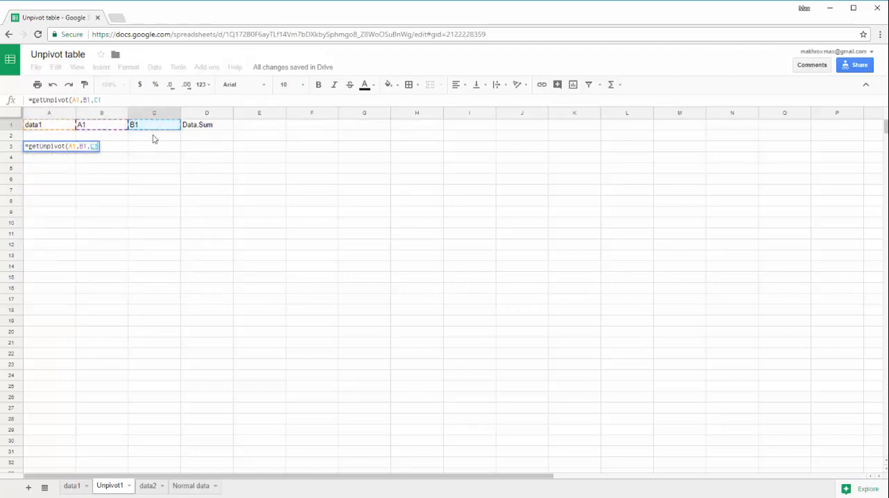
click(206, 125)
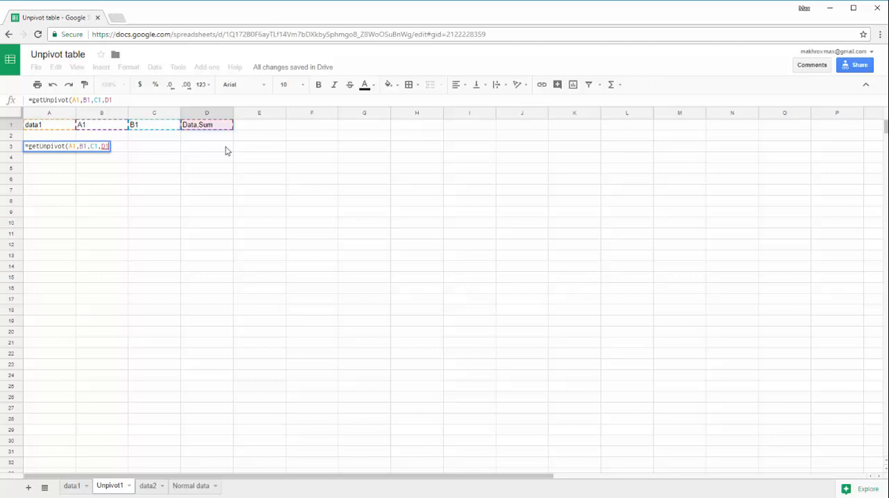
mouse_move(203, 141)
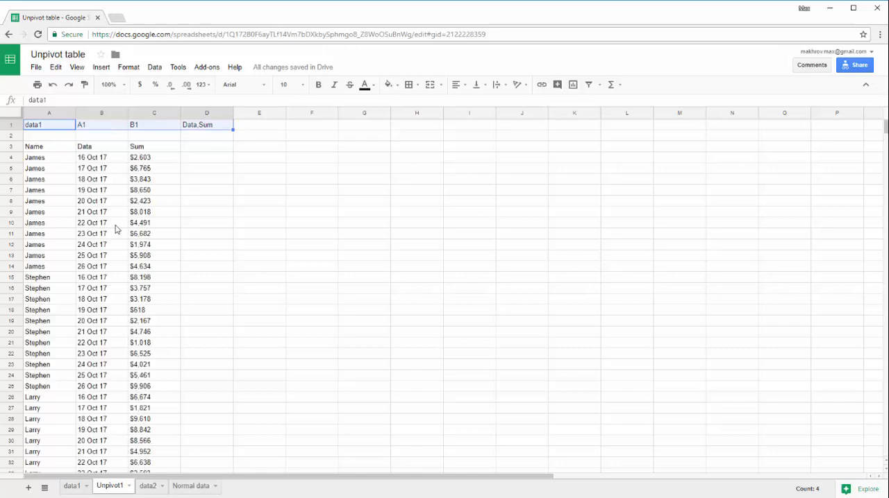
mouse_move(5, 149)
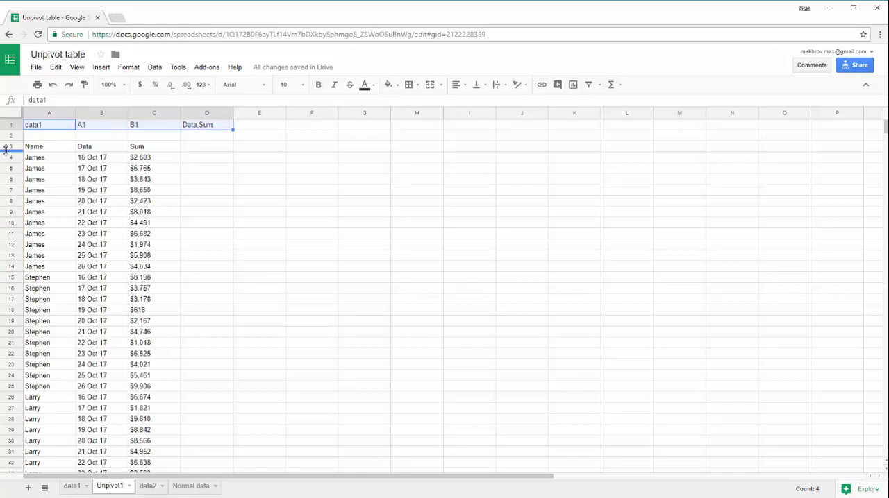
scroll(down, 3)
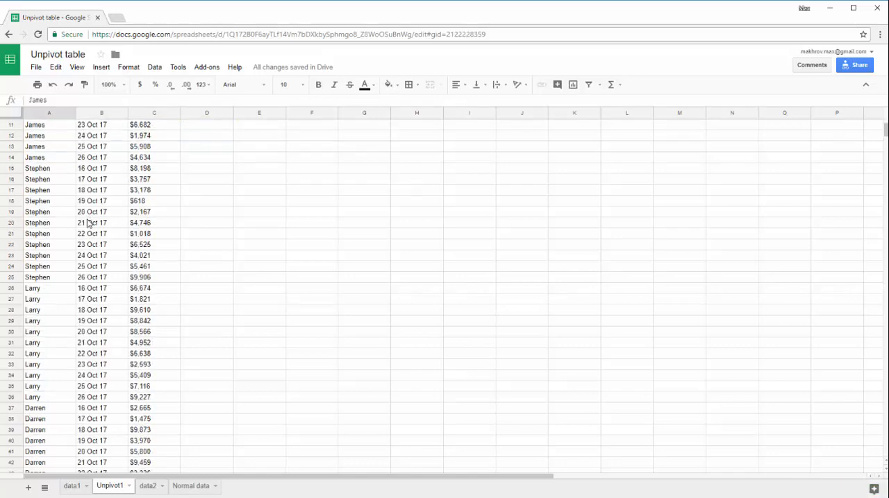
scroll(up, 3)
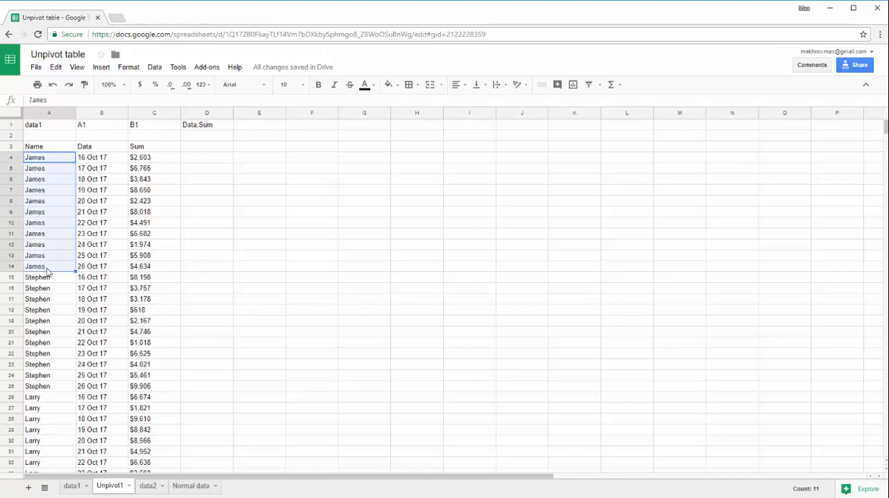
click(147, 486)
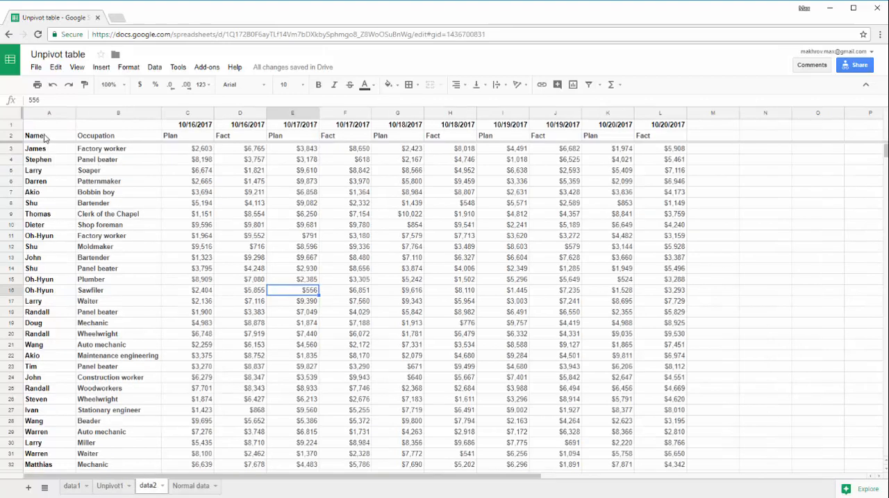
Step: Inspect data2's Name, Occupation, date and Plan headers, then return to Unpivot1
click(48, 136)
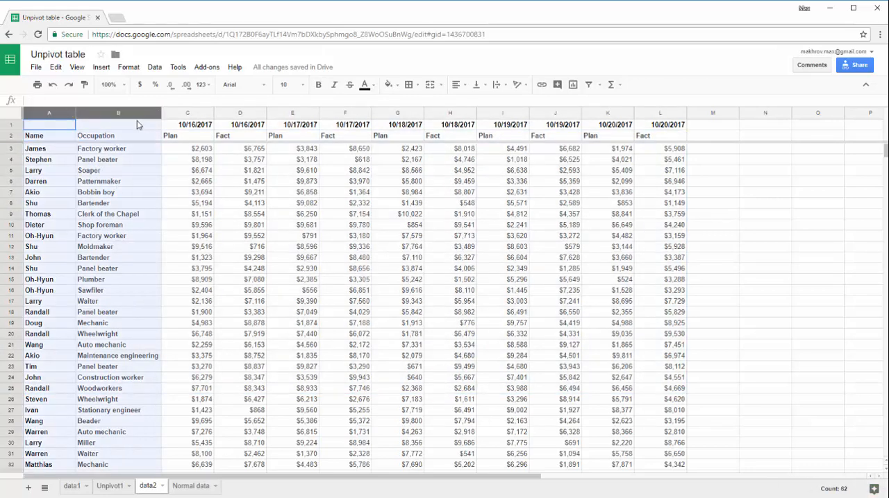
click(118, 136)
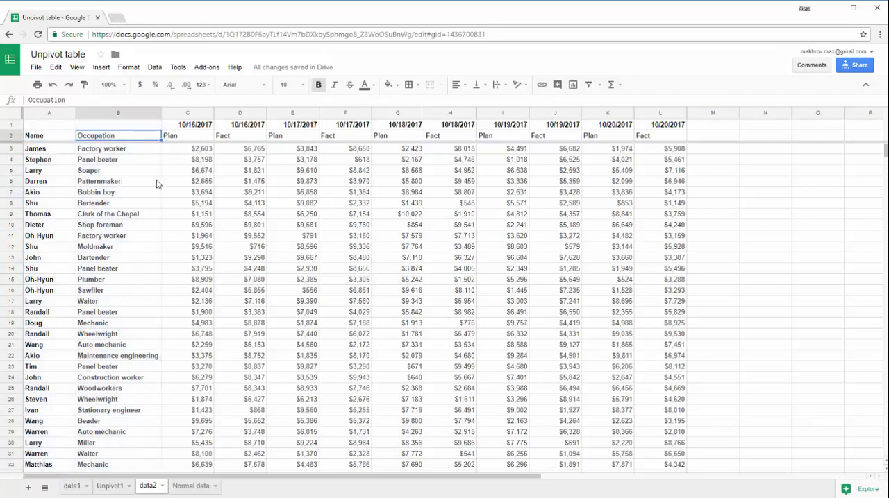
click(187, 125)
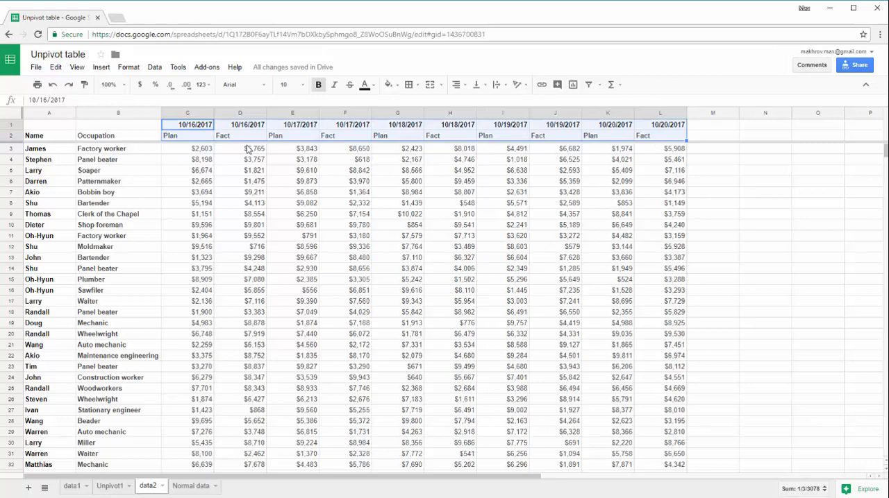
click(188, 136)
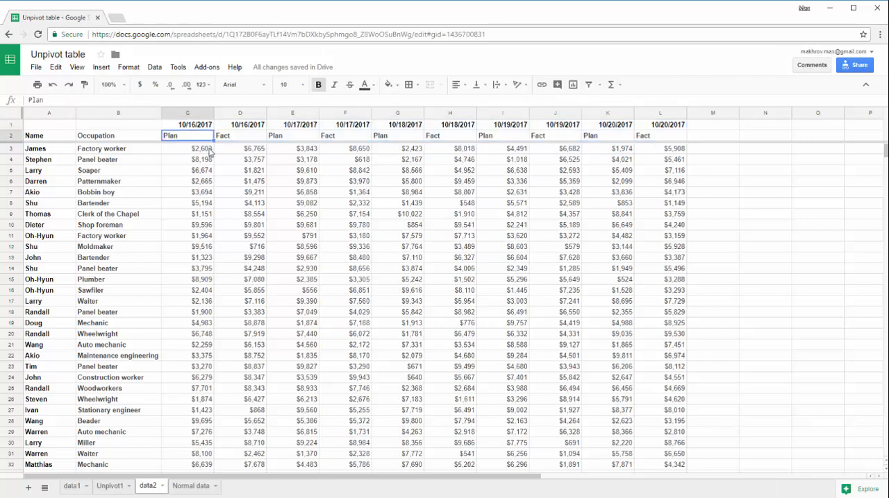
click(108, 486)
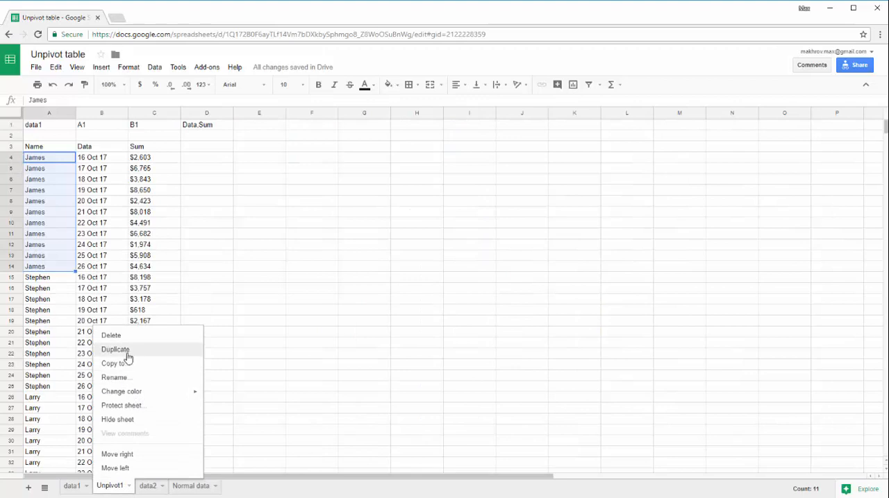
Step: Duplicate Unpivot1 as Unpivot2 and set its inputs to data2 and A2:B2
click(115, 350)
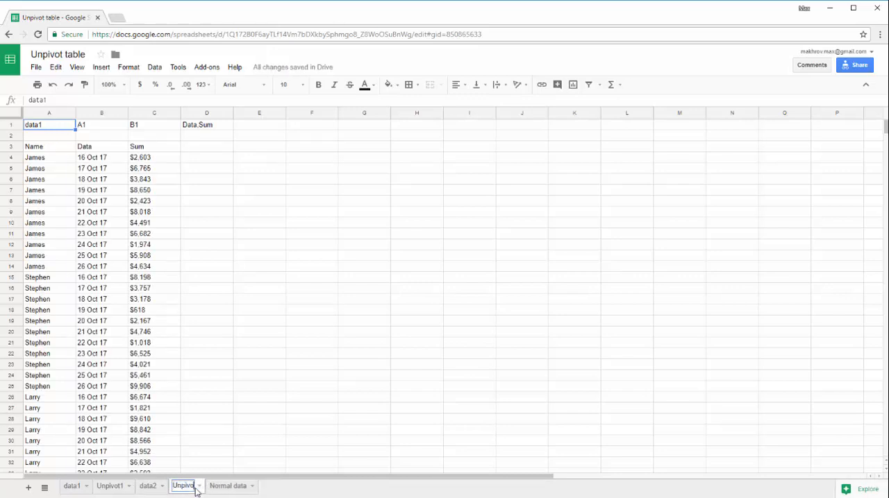
double_click(183, 486)
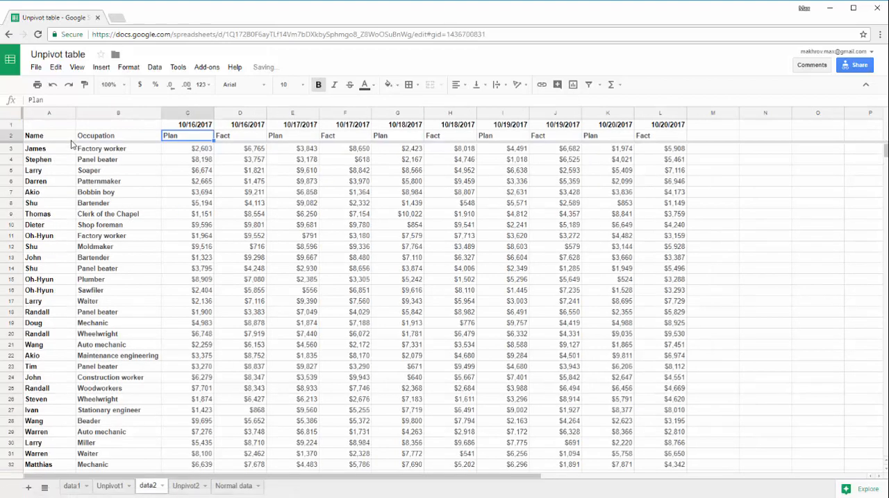
click(186, 486)
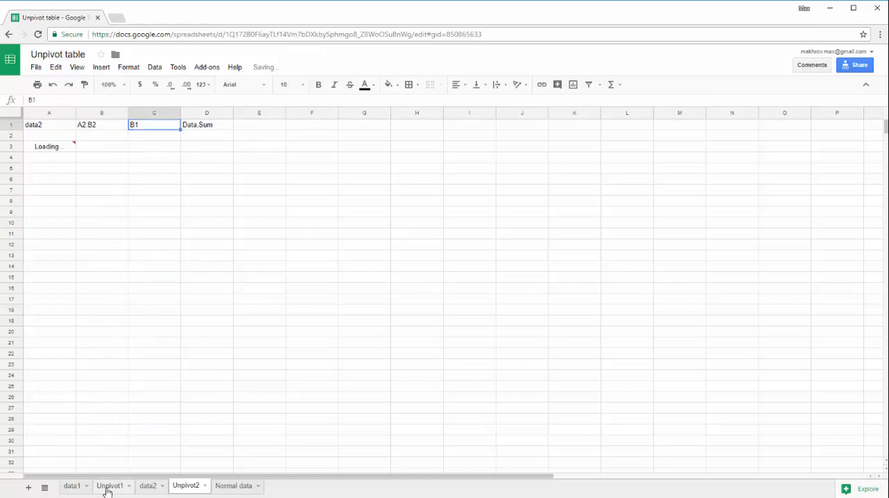
Step: Extend Unpivot2's header-row reference in C1 to C1:C2 after checking data2's date headers
click(147, 486)
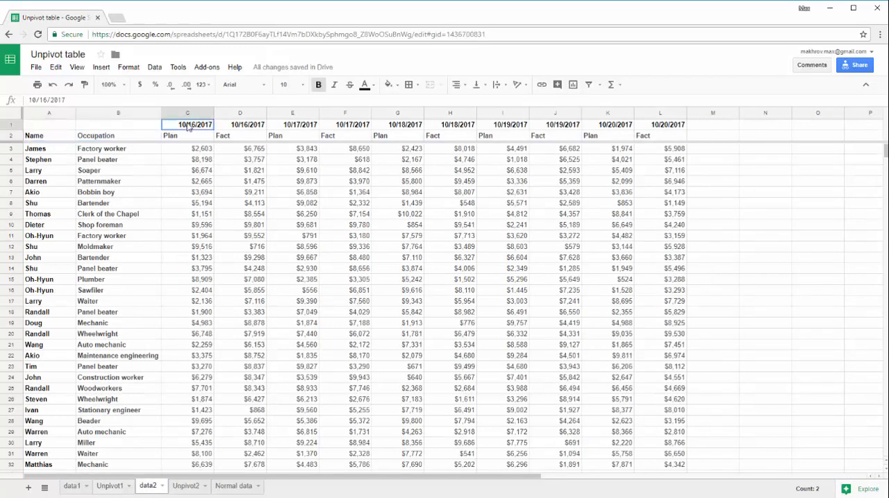
click(186, 486)
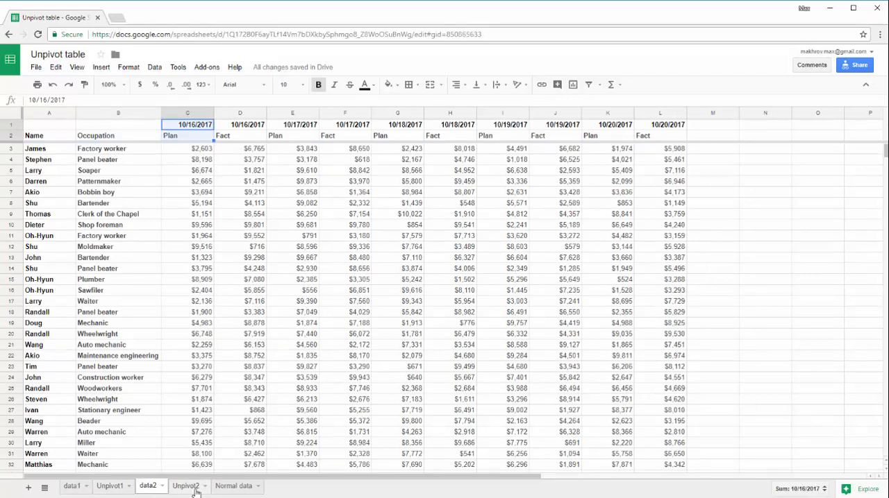
click(186, 486)
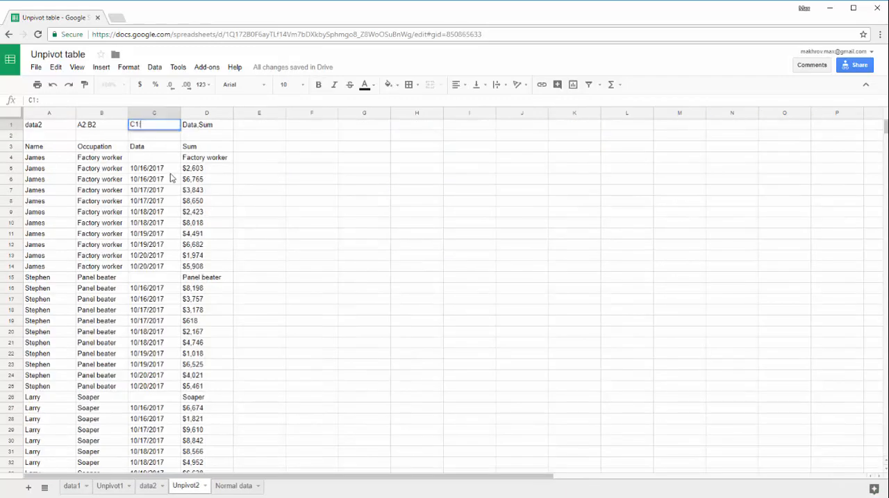
text(:C)
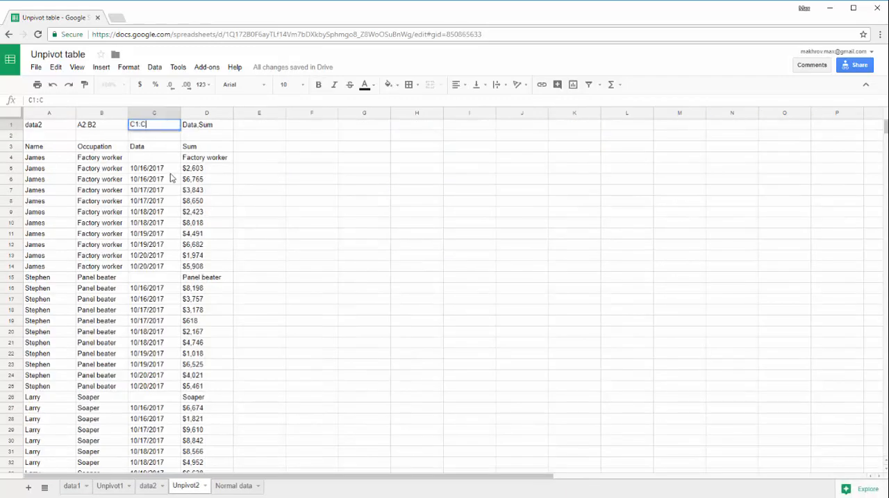
text(2)
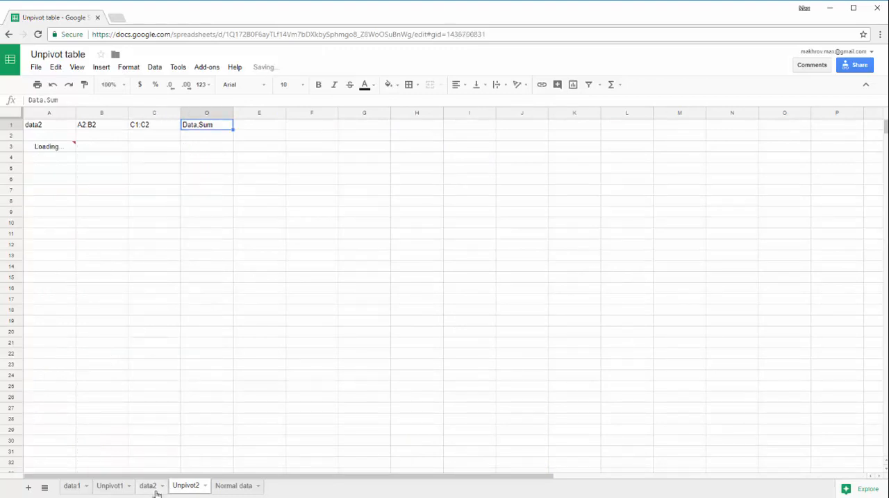
Step: Set the output column names in D1 to Data,Sum,Plan-Fact
click(147, 485)
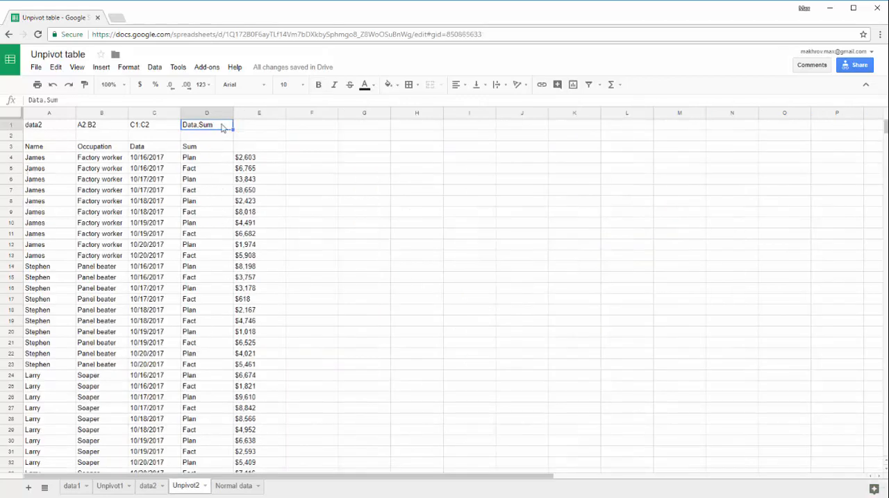
text(Pl)
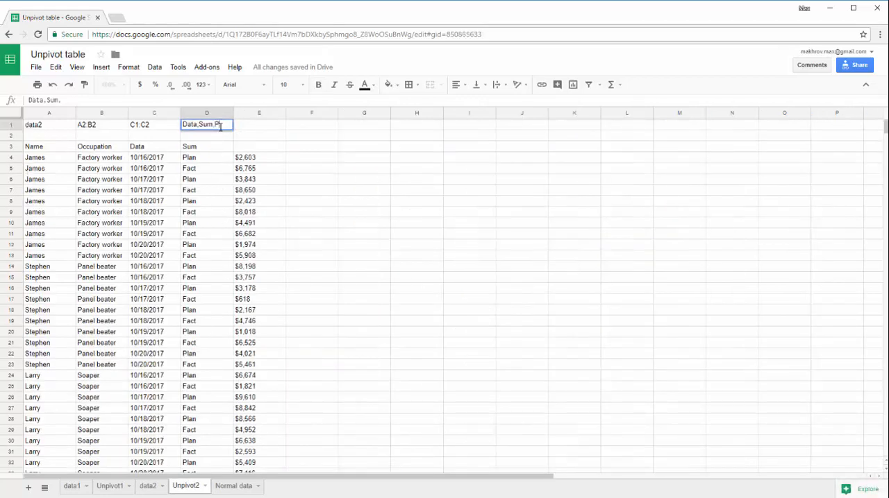
text(Plan-)
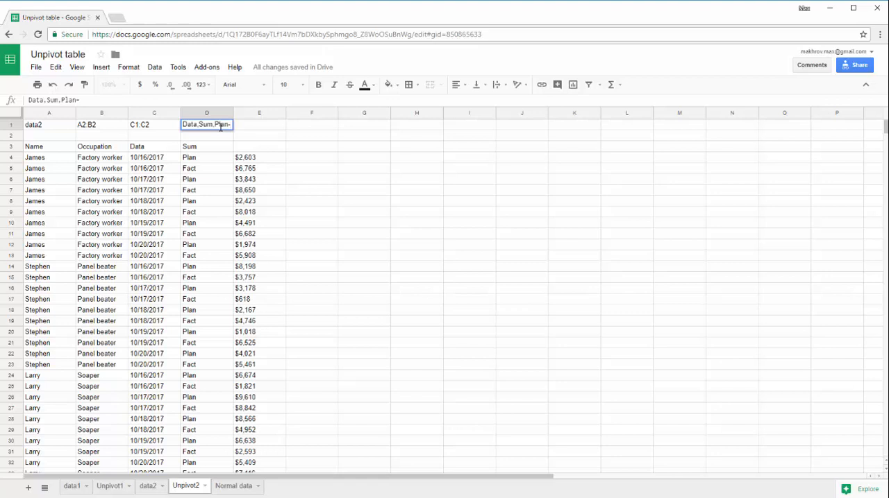
text(Fact)
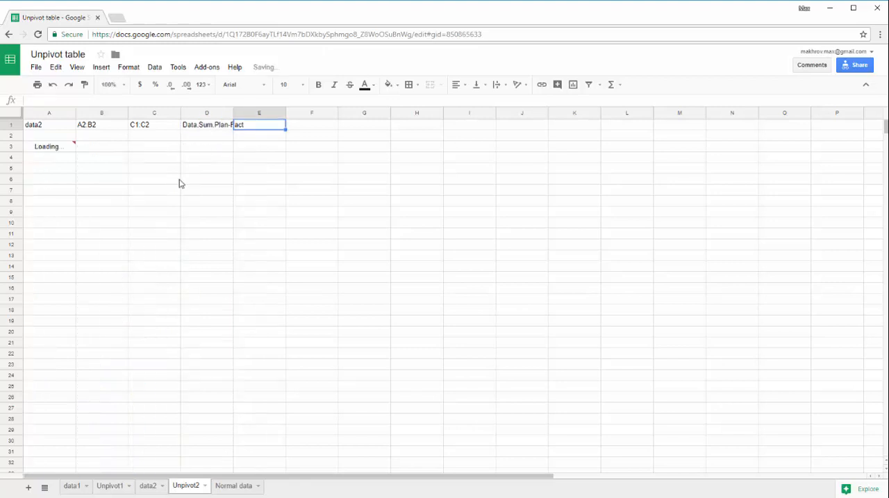
Step: Review the recalculated header row and James's occupation, dates, Plan/Fact labels and amounts, then select D1
click(258, 201)
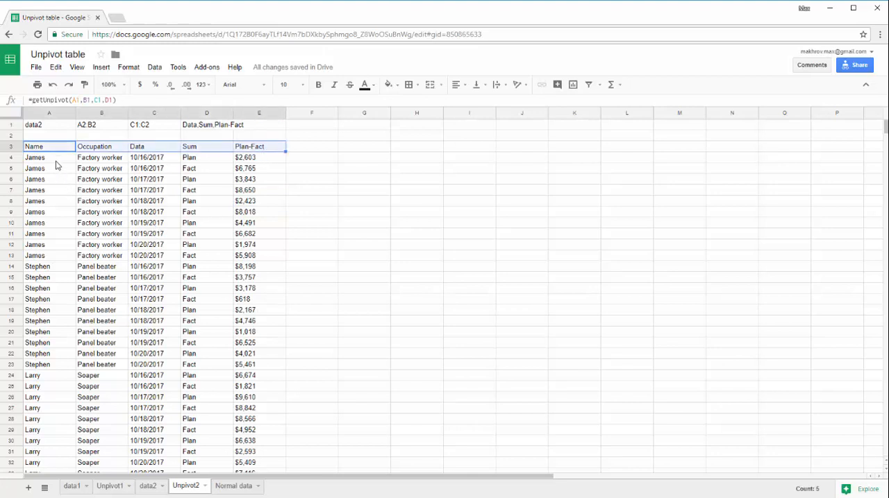
click(100, 156)
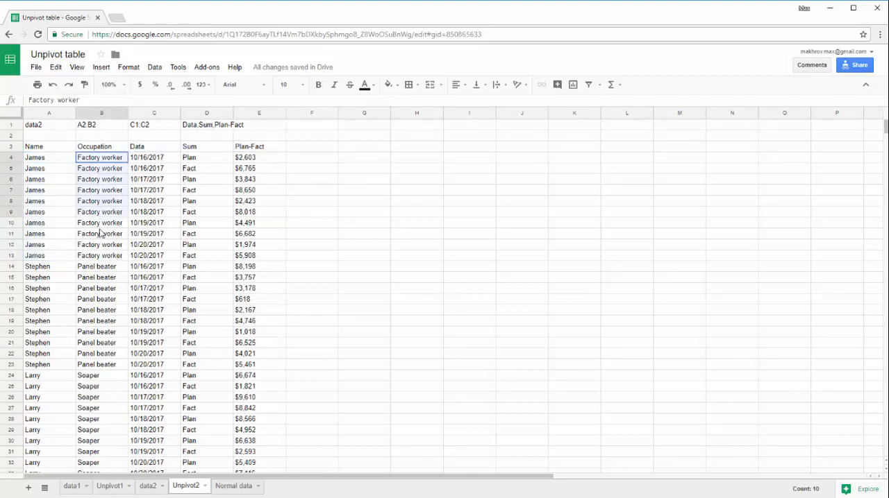
click(154, 157)
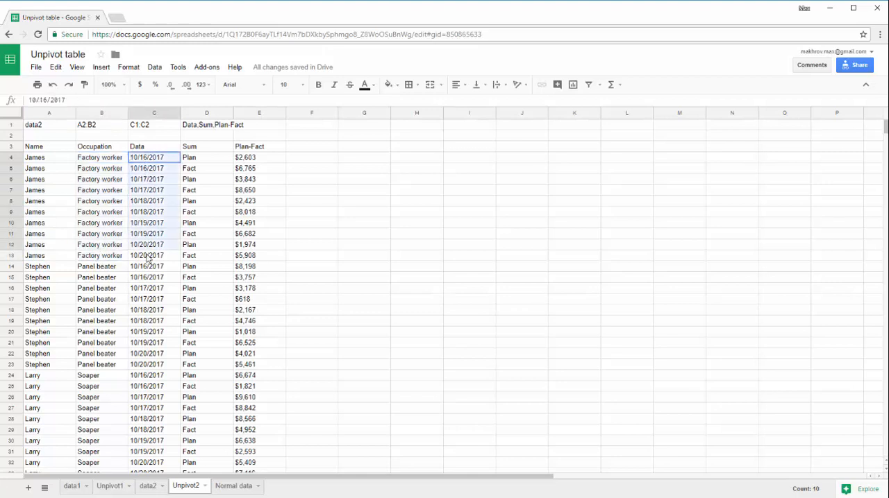
click(206, 157)
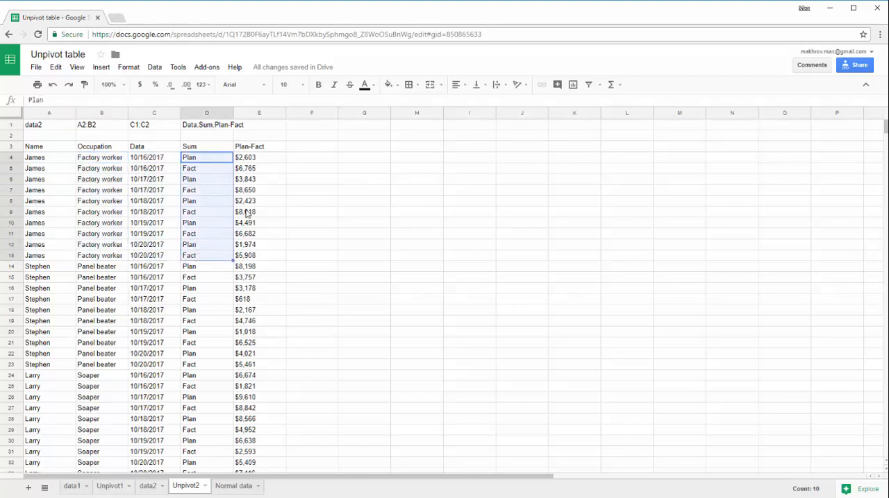
click(258, 157)
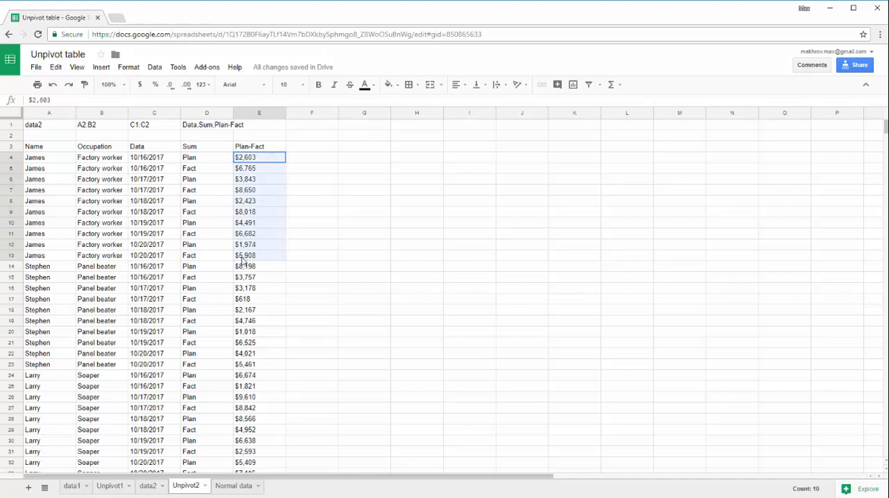
click(205, 125)
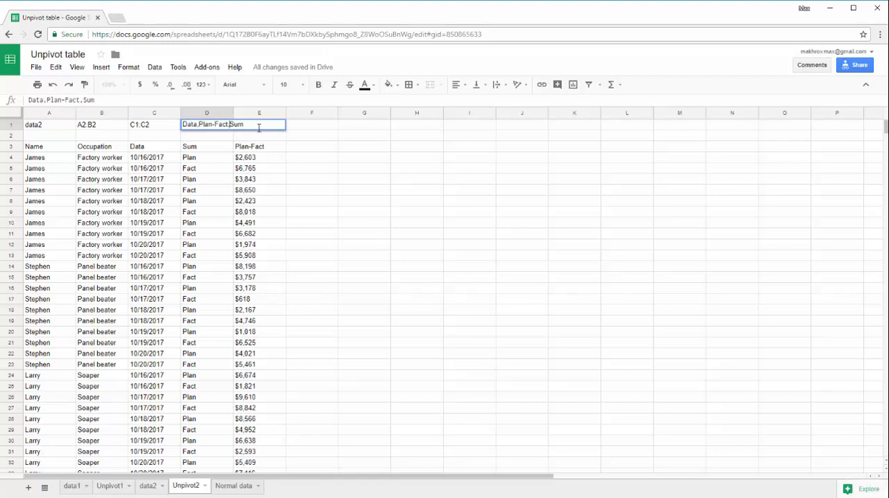
Step: Reorder D1's column names to Data,Plan-Fact,Sum and verify the Plan-Fact and Sum headers
double_click(236, 125)
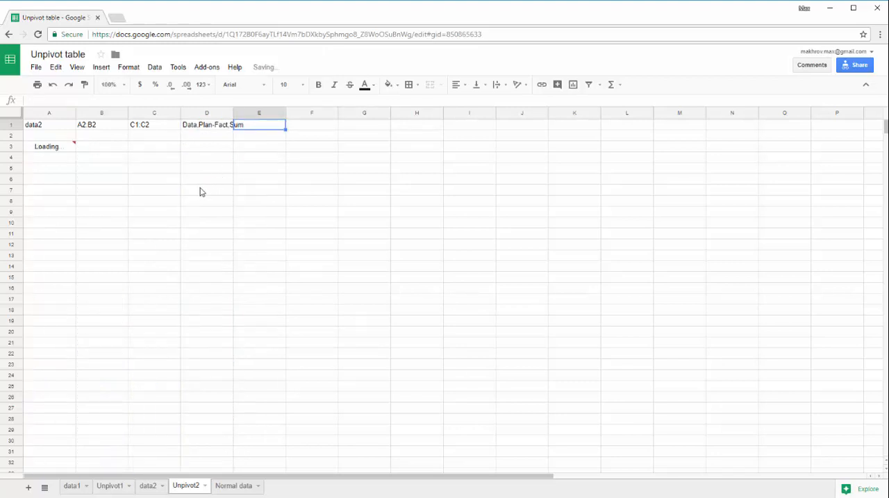
click(205, 125)
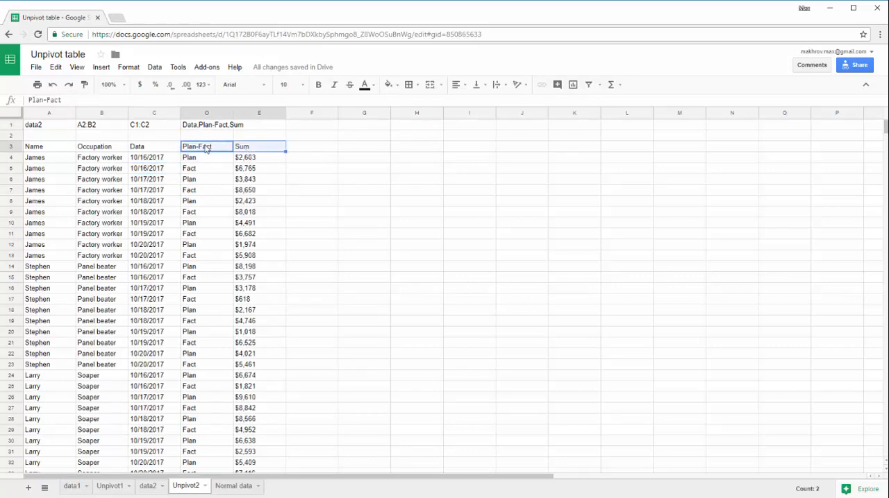
click(258, 147)
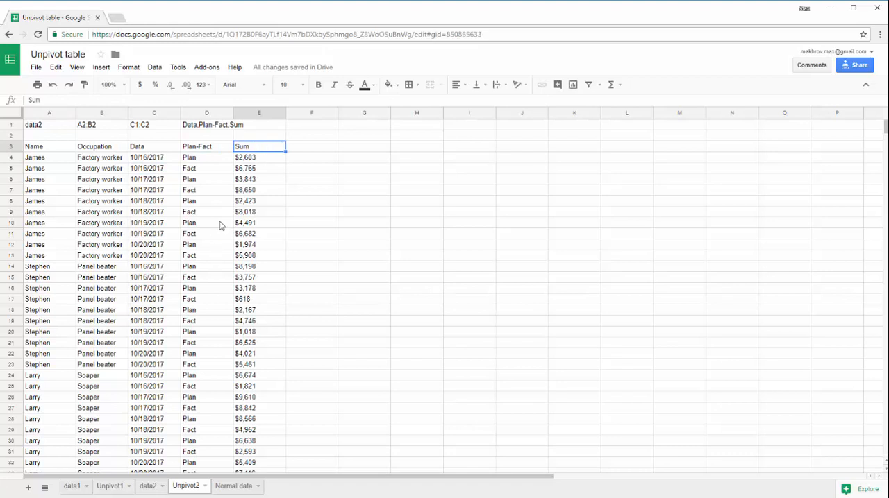